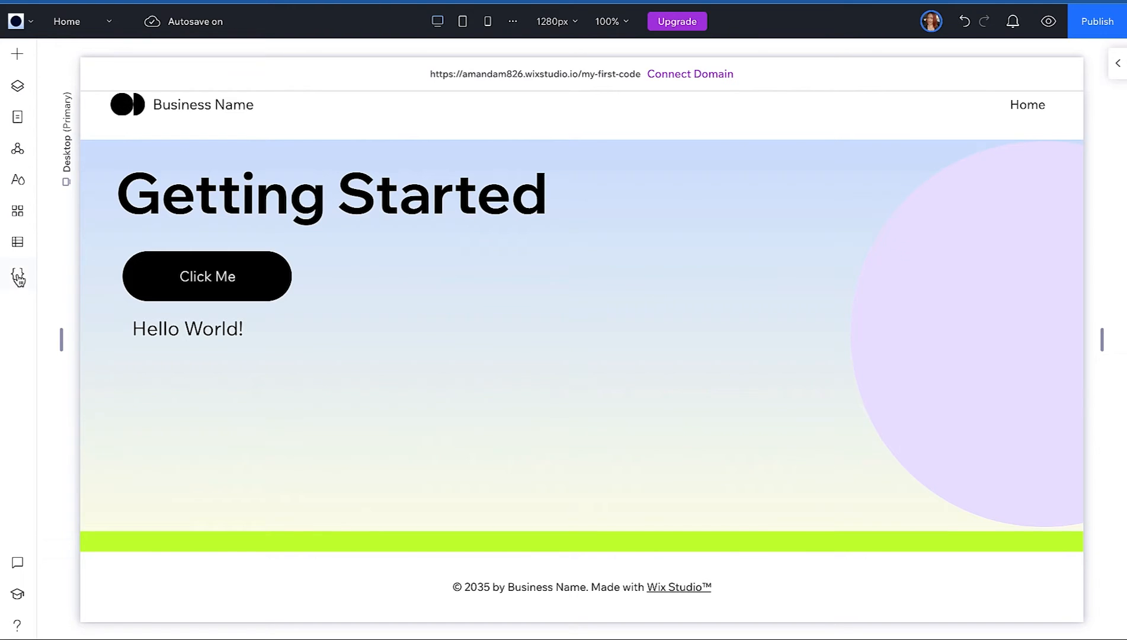
# - Enable coding for the site, show the page code files and launch the code in Wix IDE
pyautogui.click(17, 277)
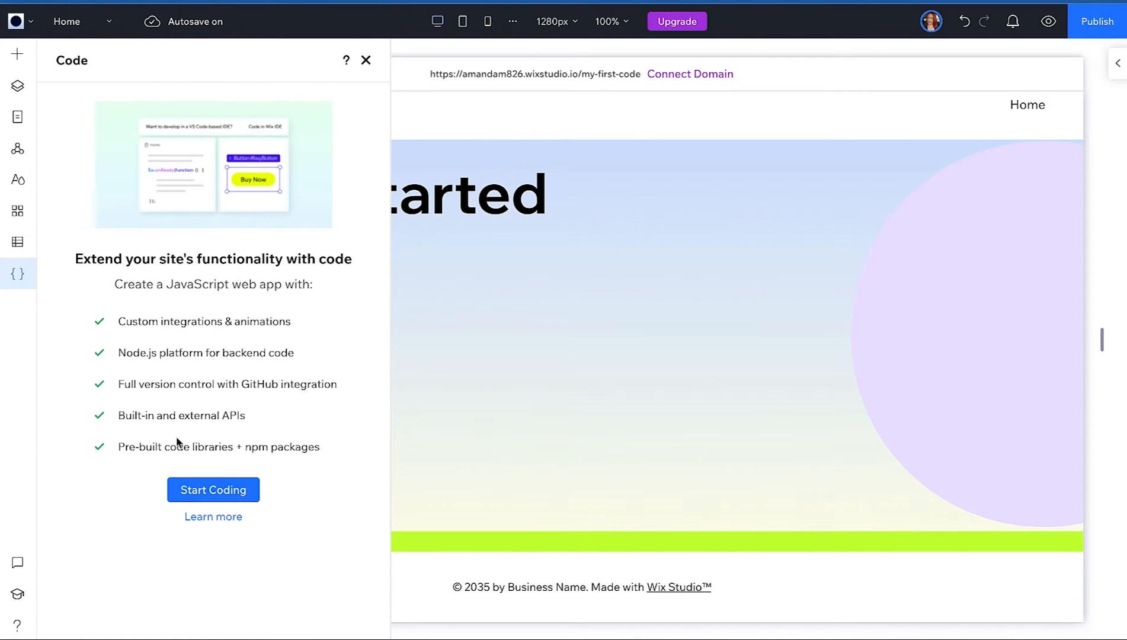
pyautogui.click(213, 489)
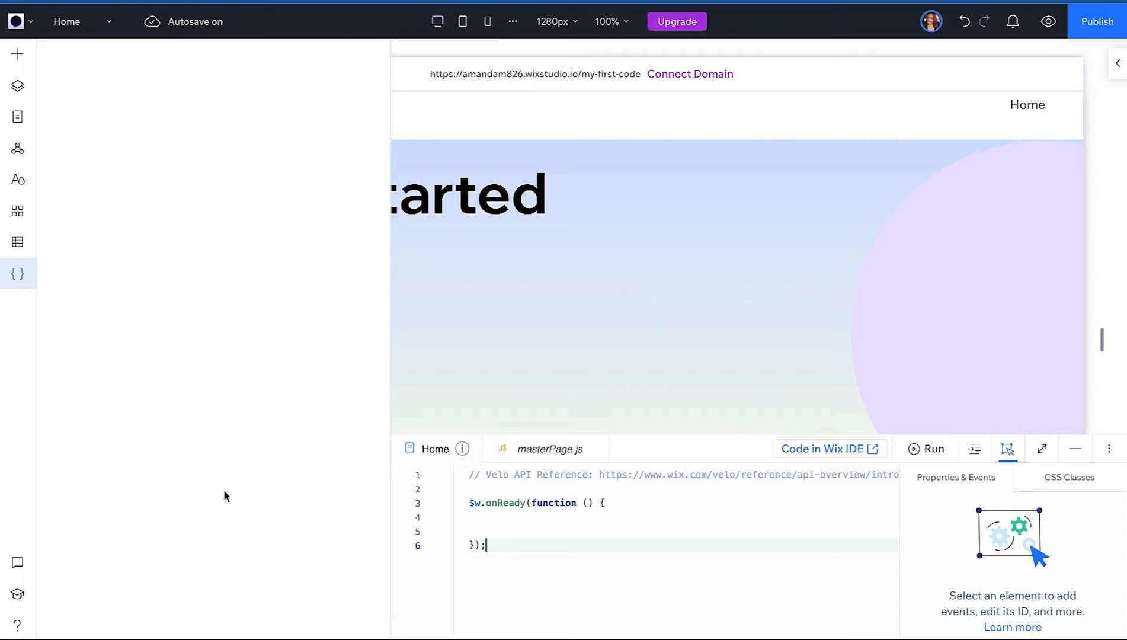
pyautogui.click(17, 273)
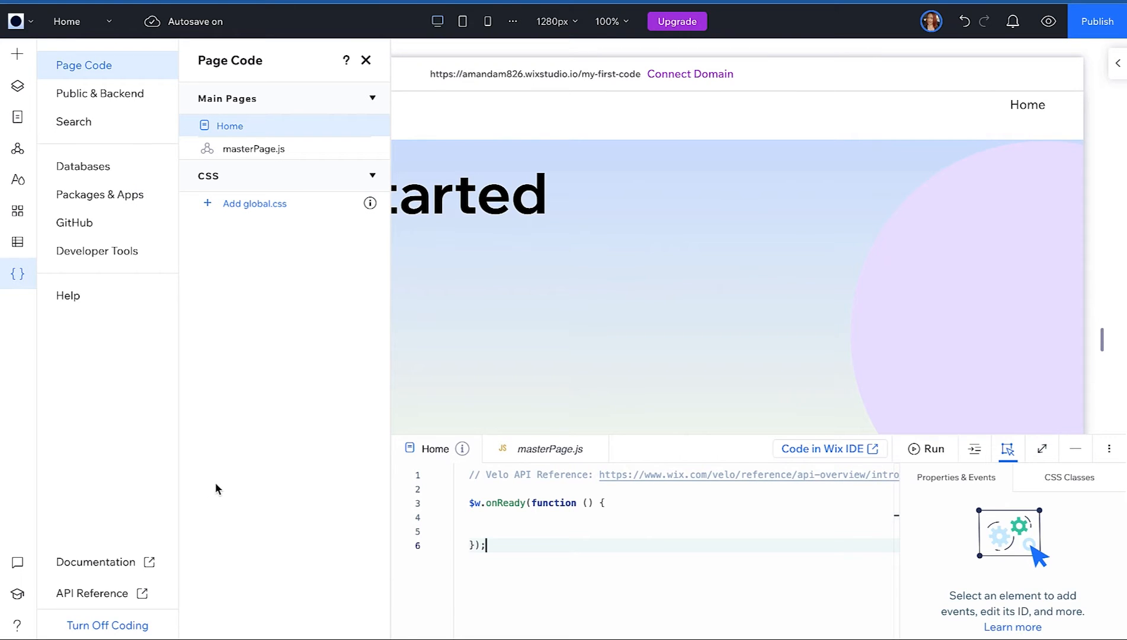
pyautogui.moveTo(824, 449)
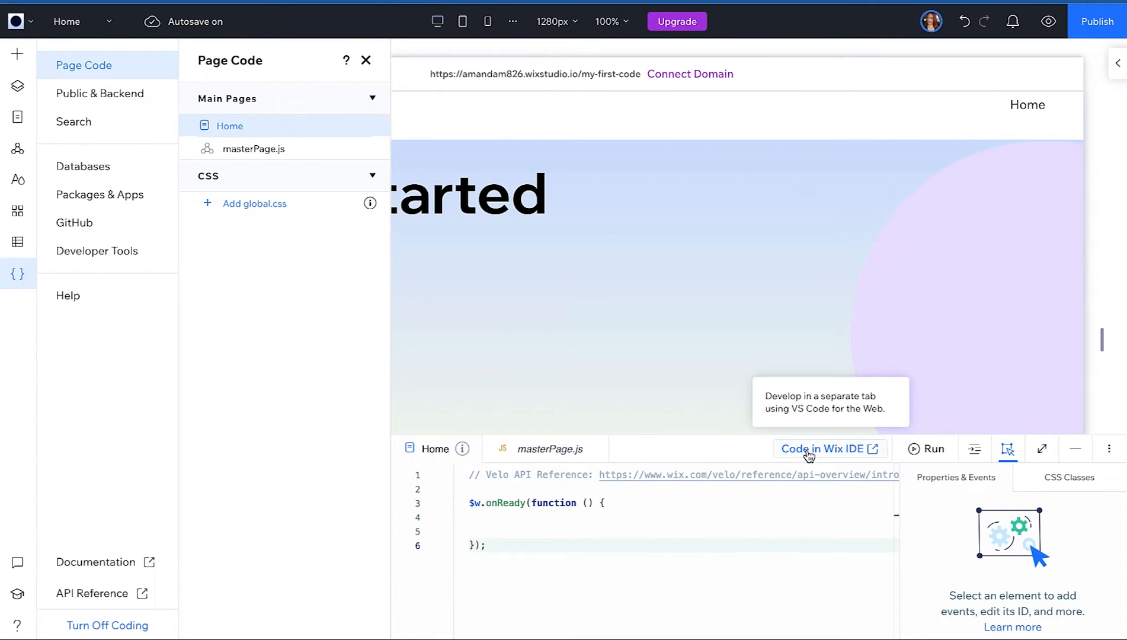
pyautogui.click(823, 449)
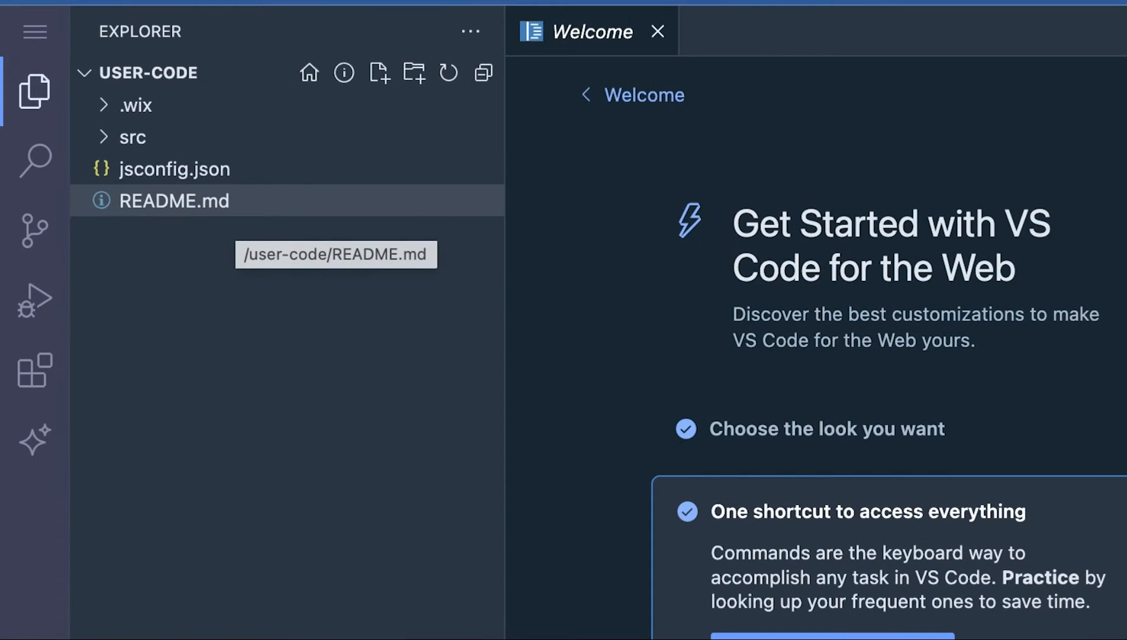
# - Read through the README.md guide to the code structure, then close it
pyautogui.doubleClick(174, 200)
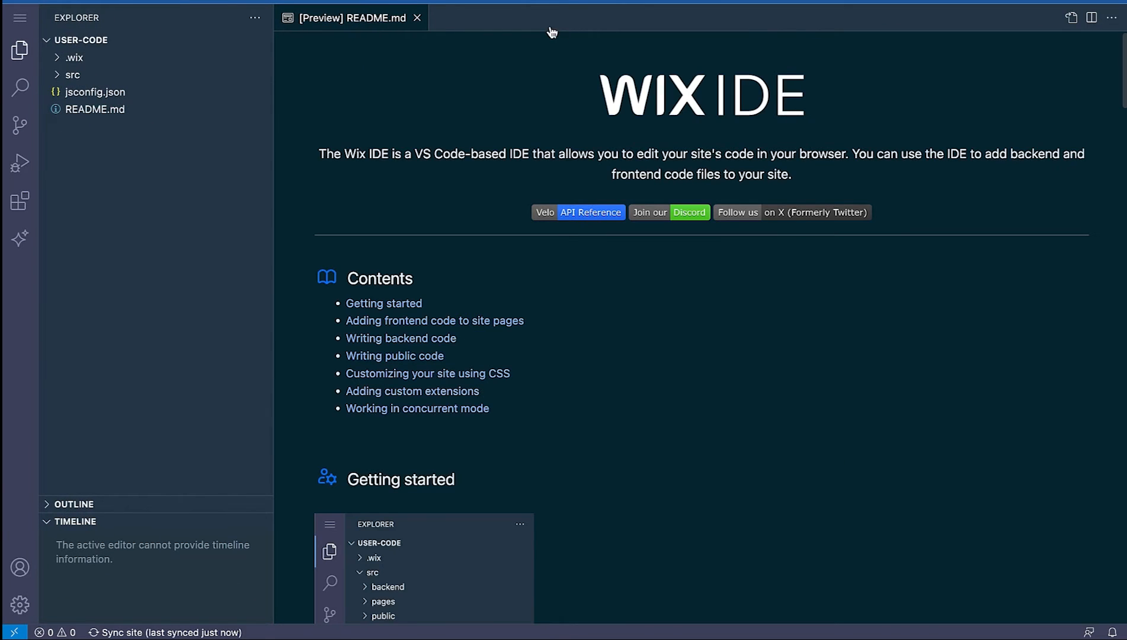
pyautogui.scroll(-3)
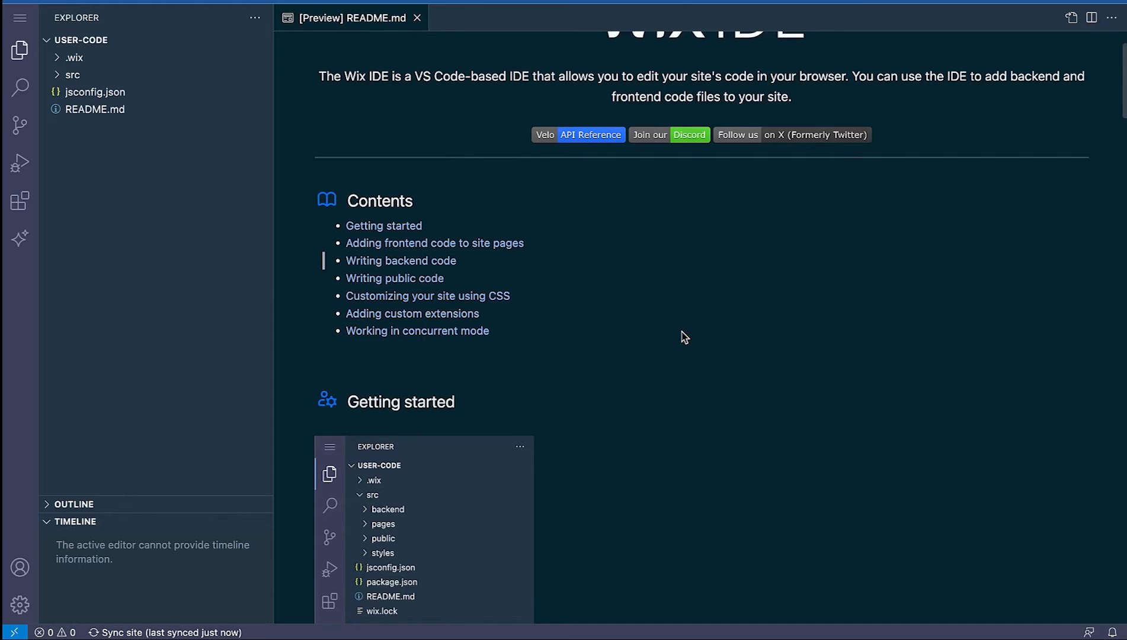
pyautogui.scroll(-3)
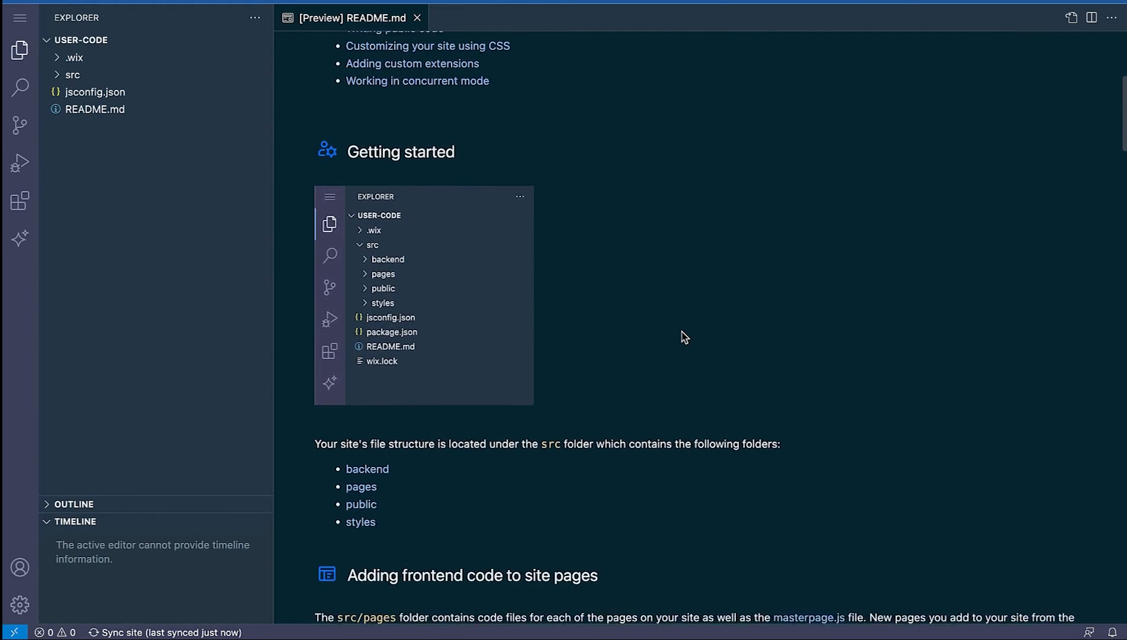
pyautogui.scroll(-3)
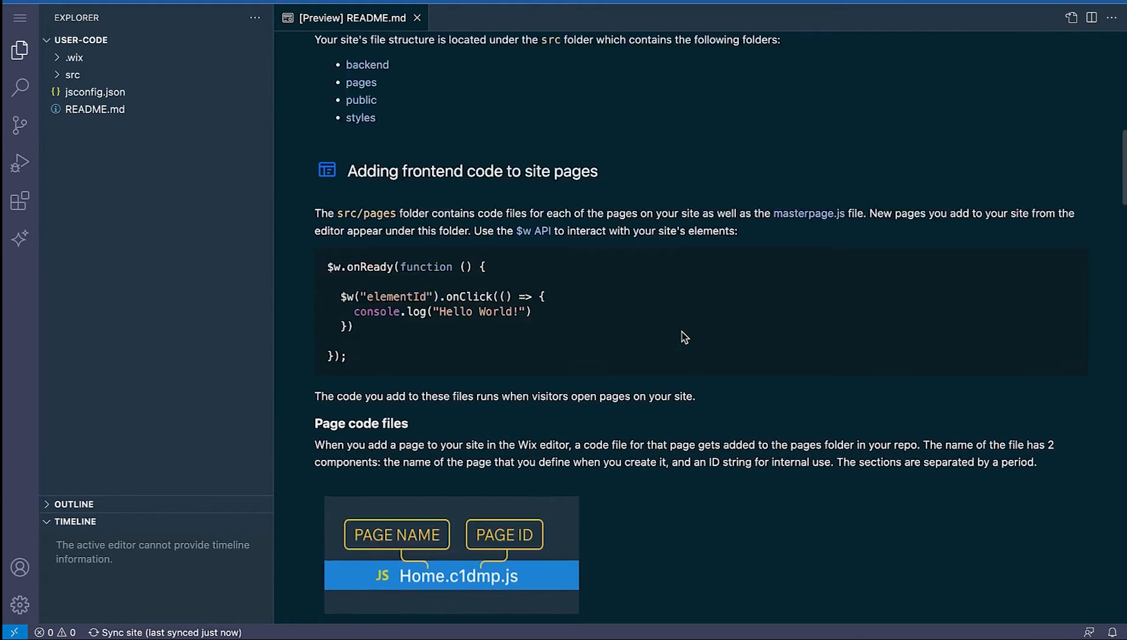
pyautogui.click(416, 17)
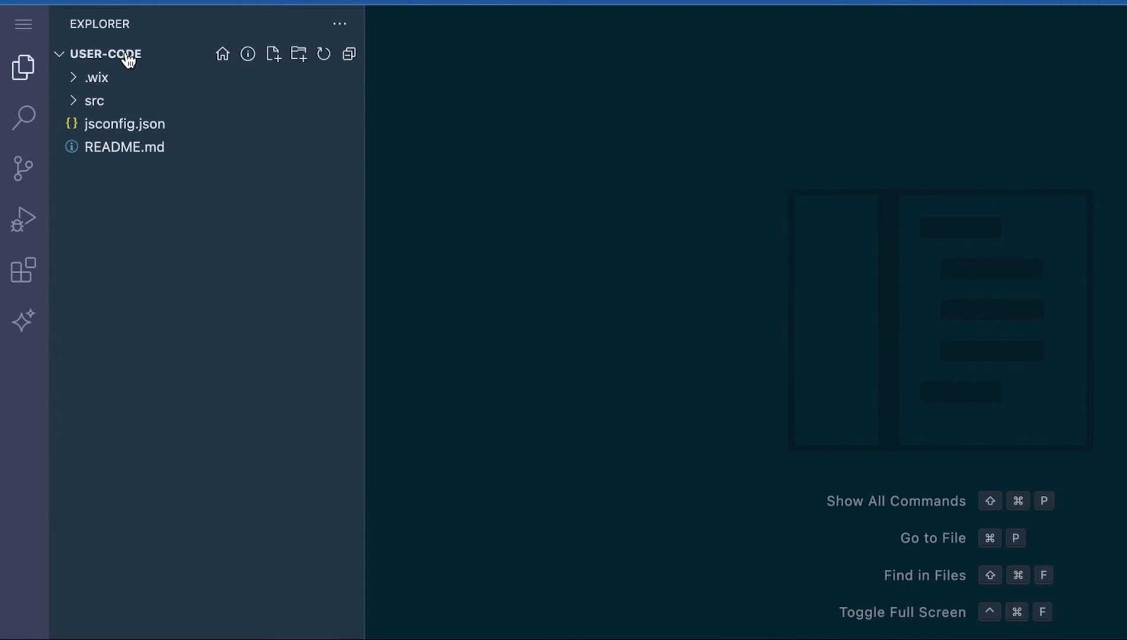
# - Expand src and pages in the Explorer and view Home.c1dmp.js with its starter onReady function
pyautogui.click(95, 100)
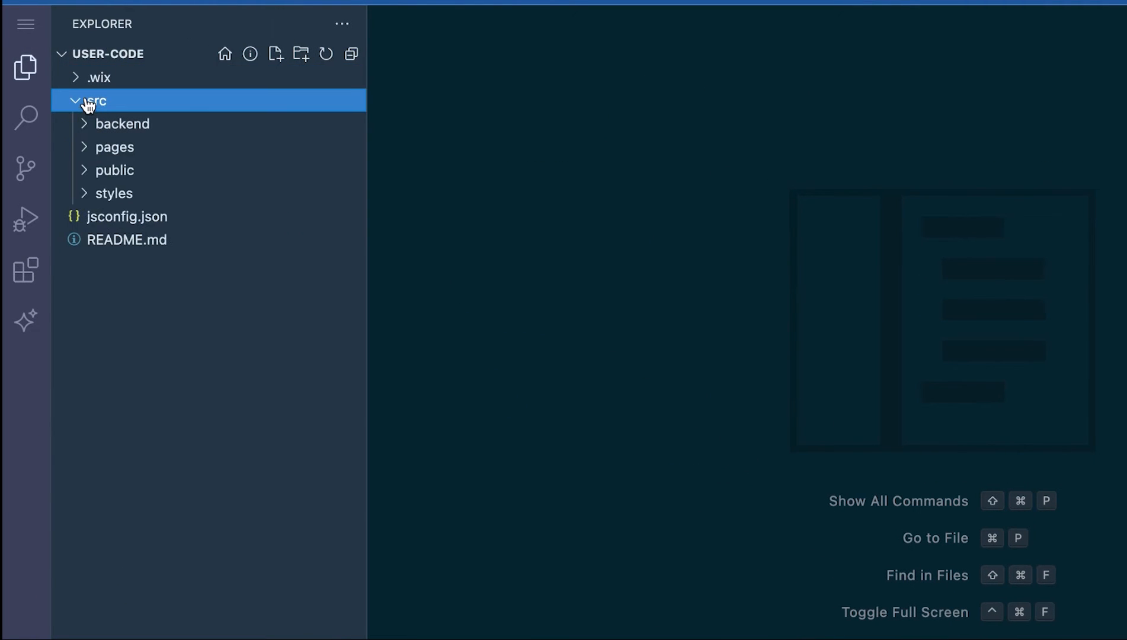
pyautogui.moveTo(123, 124)
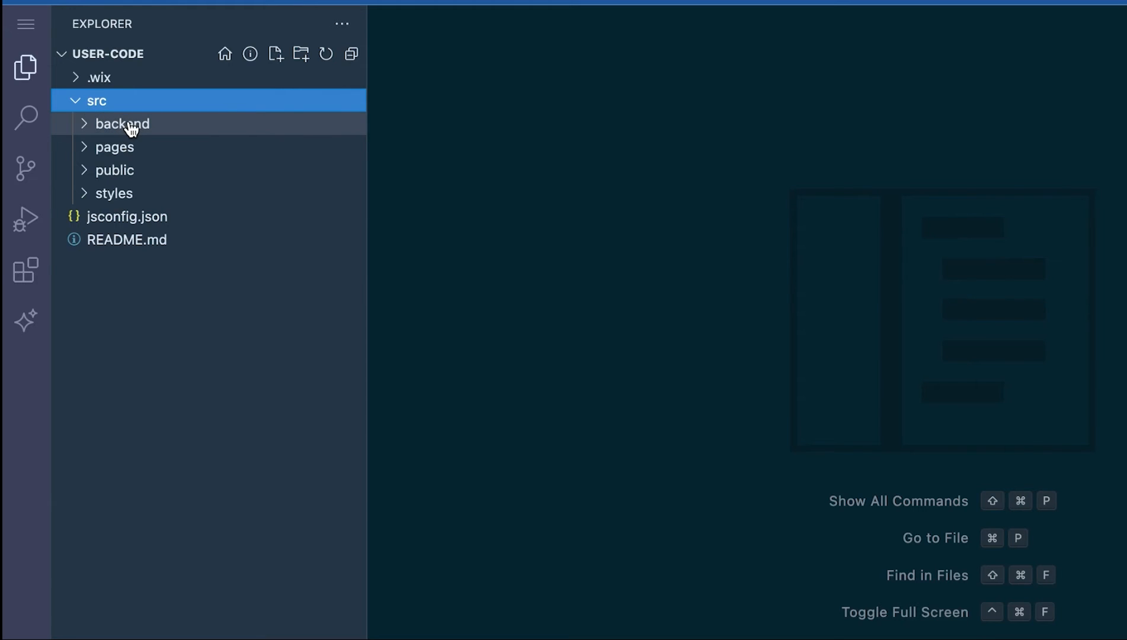
pyautogui.click(115, 147)
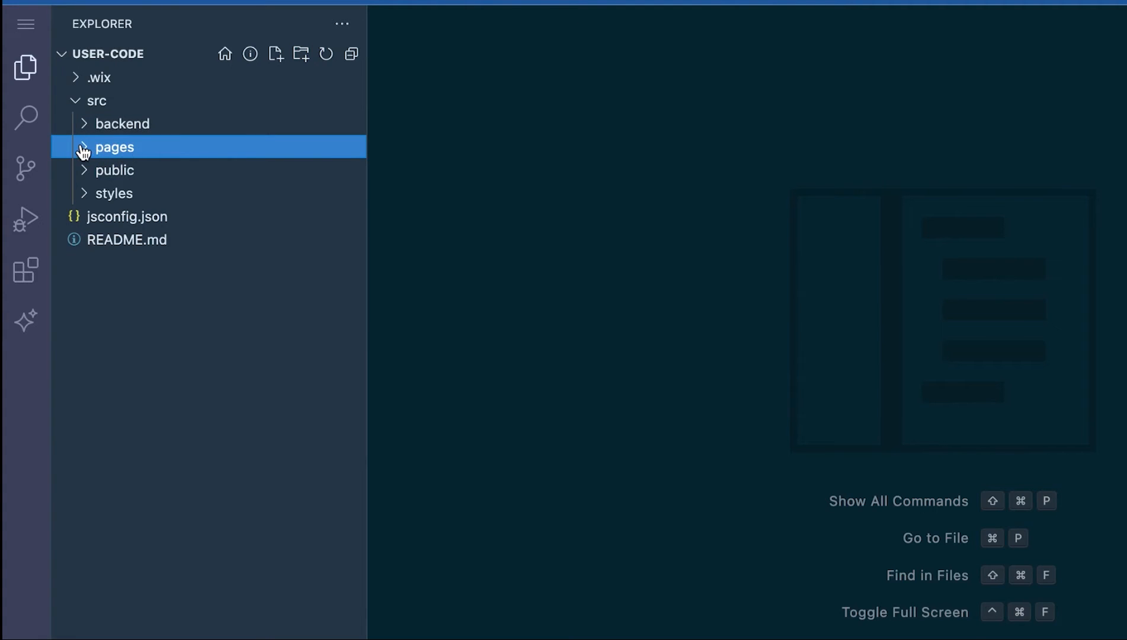
pyautogui.click(114, 147)
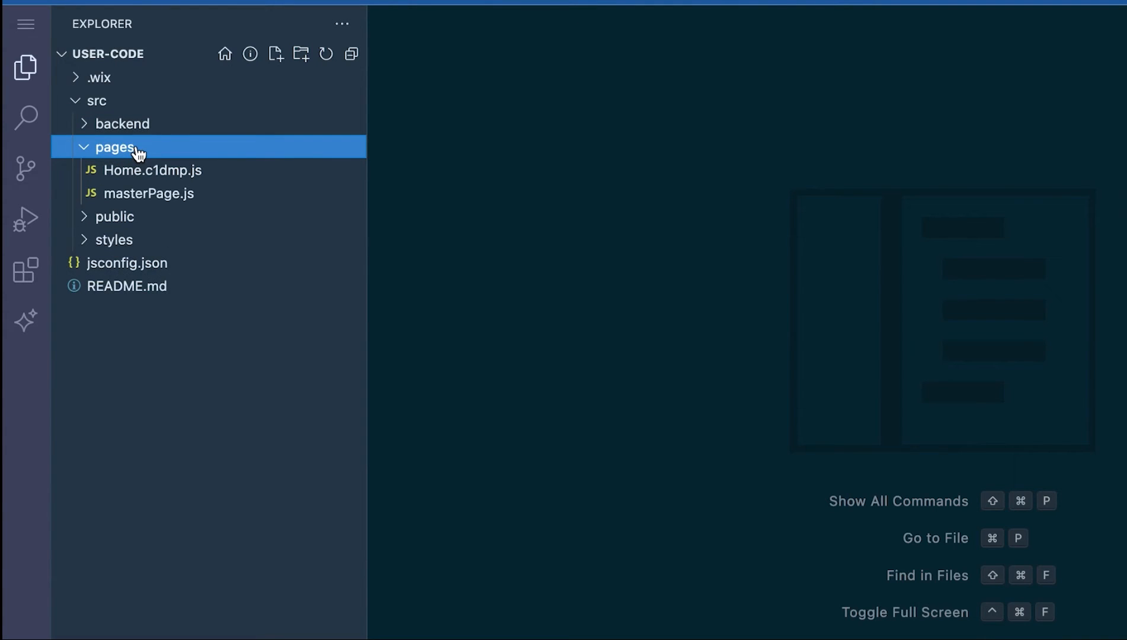
pyautogui.moveTo(115, 147)
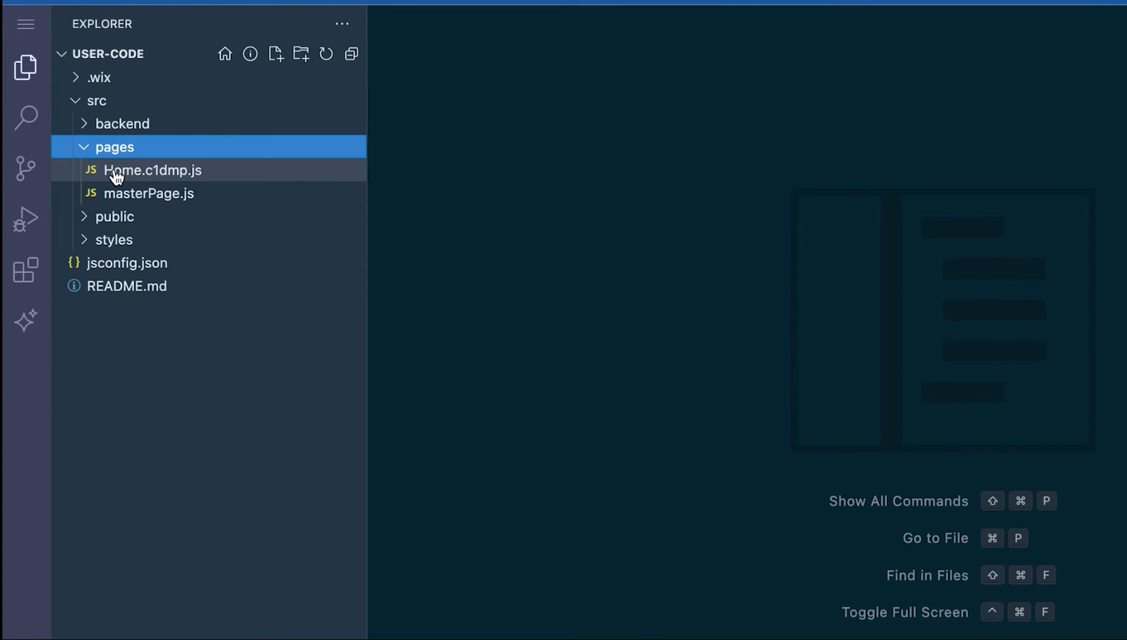
pyautogui.moveTo(129, 180)
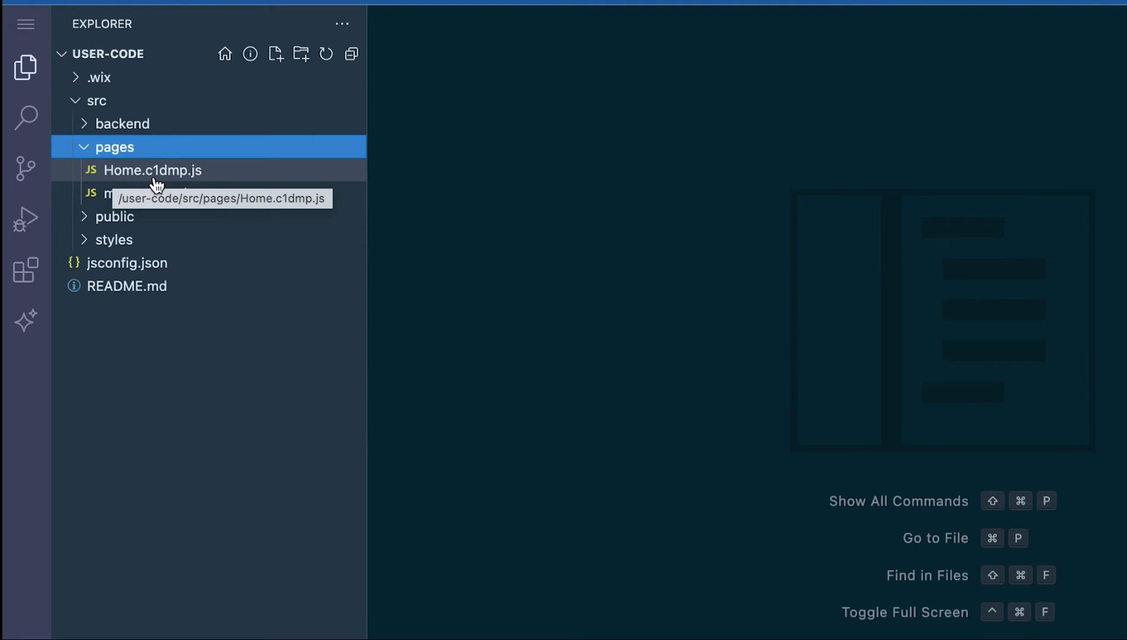
pyautogui.moveTo(115, 176)
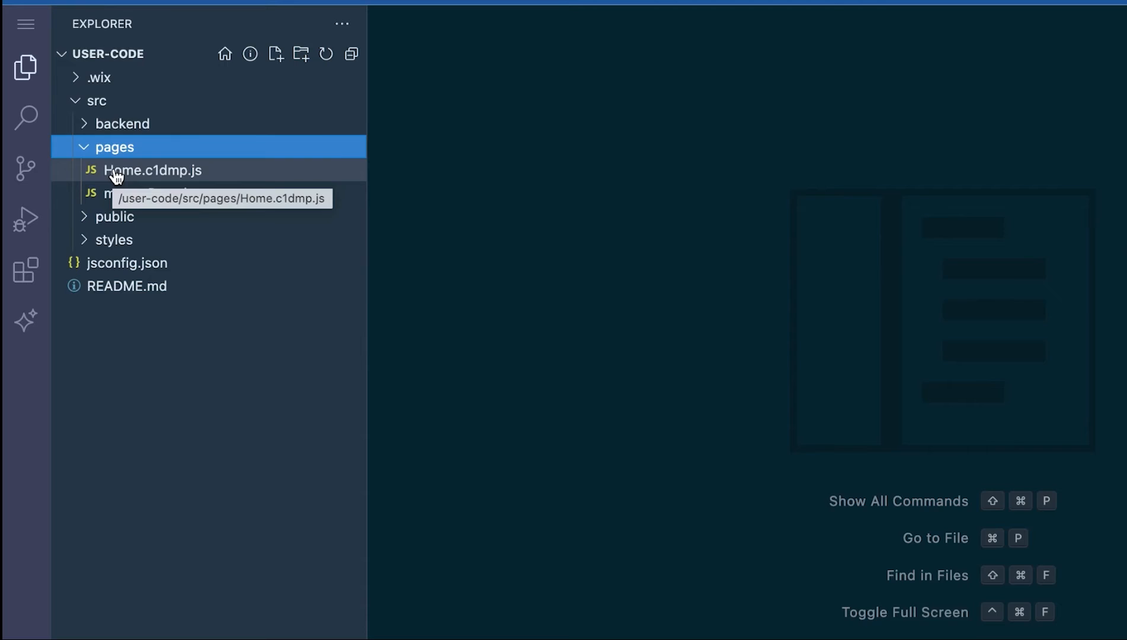
pyautogui.click(152, 171)
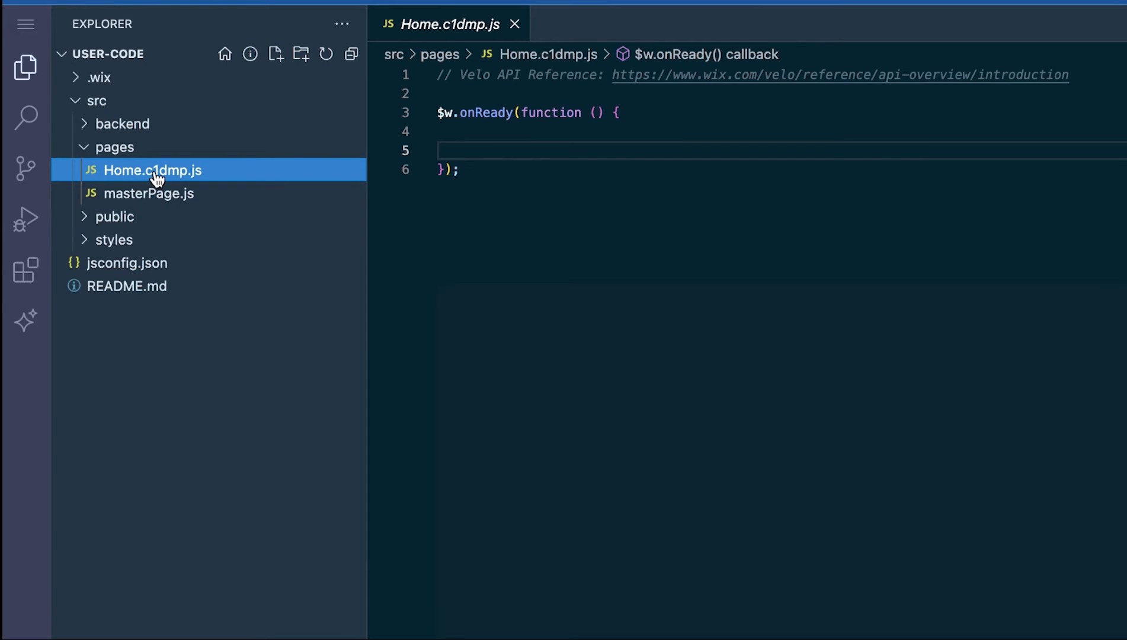
pyautogui.moveTo(229, 178)
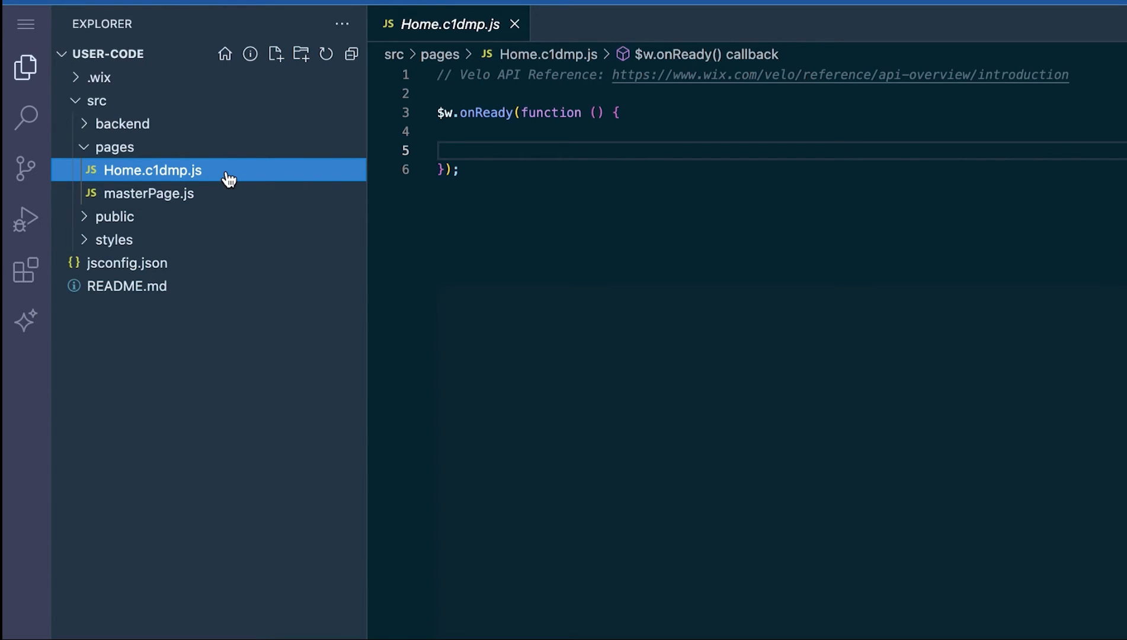
pyautogui.moveTo(152, 170)
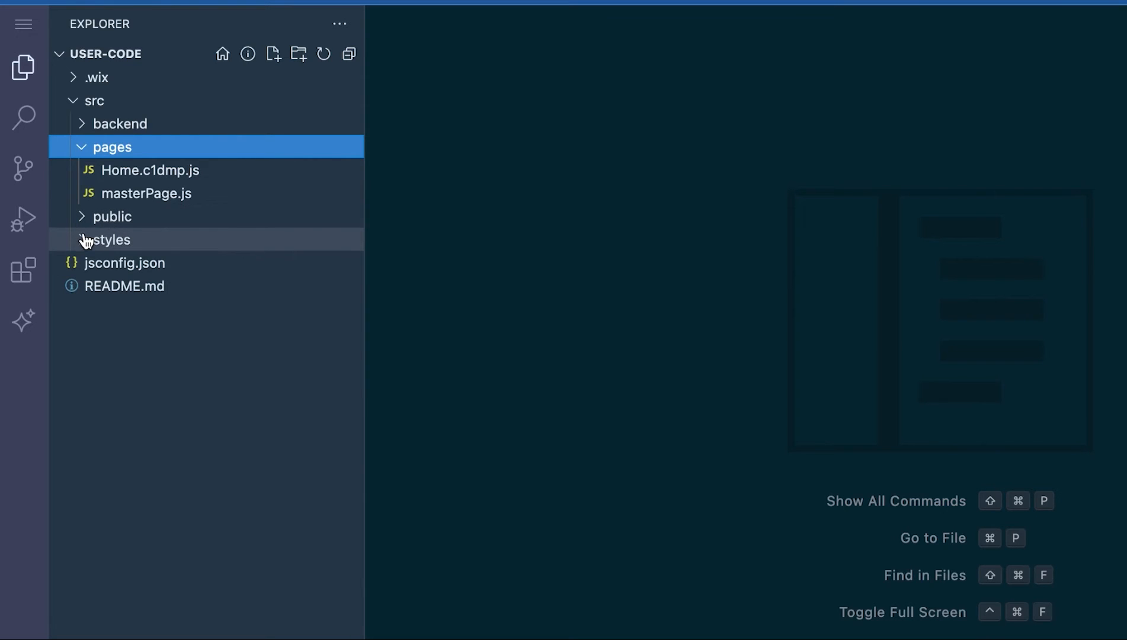
pyautogui.moveTo(23, 117)
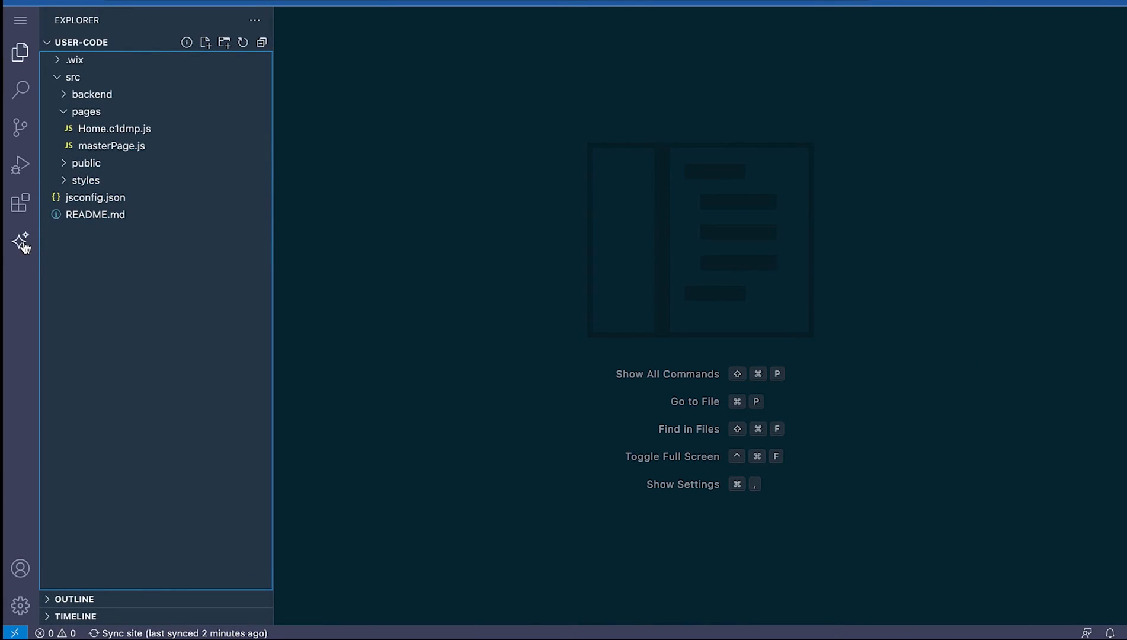
# - Bring up the Wix AI Assistant panel with its Look up documentation option chosen
pyautogui.click(20, 240)
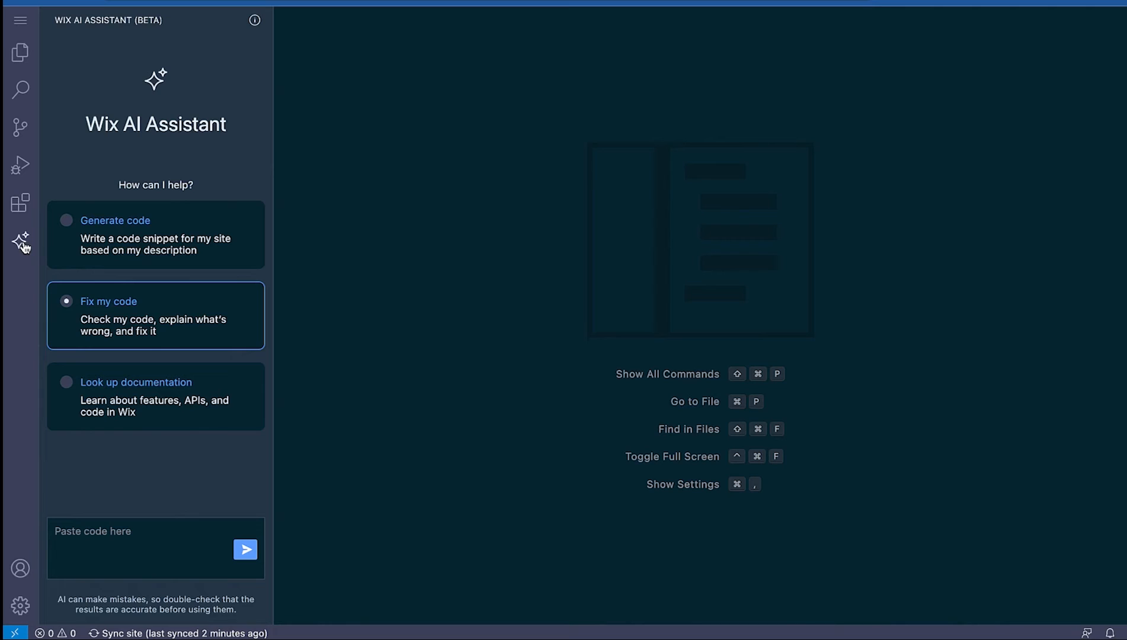
pyautogui.click(115, 221)
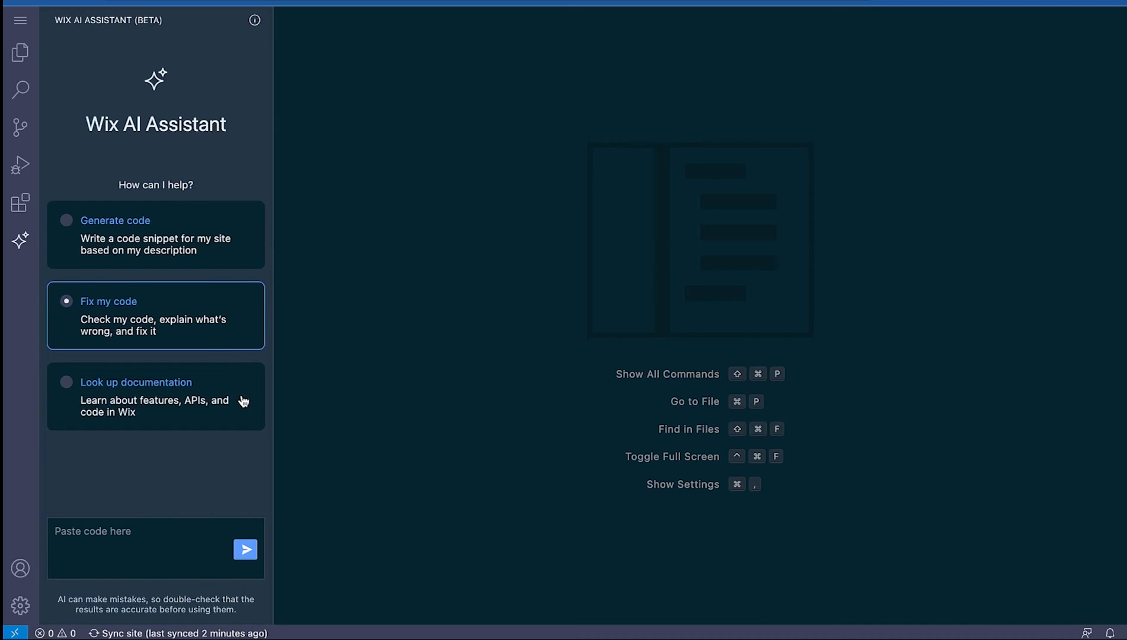
pyautogui.click(155, 397)
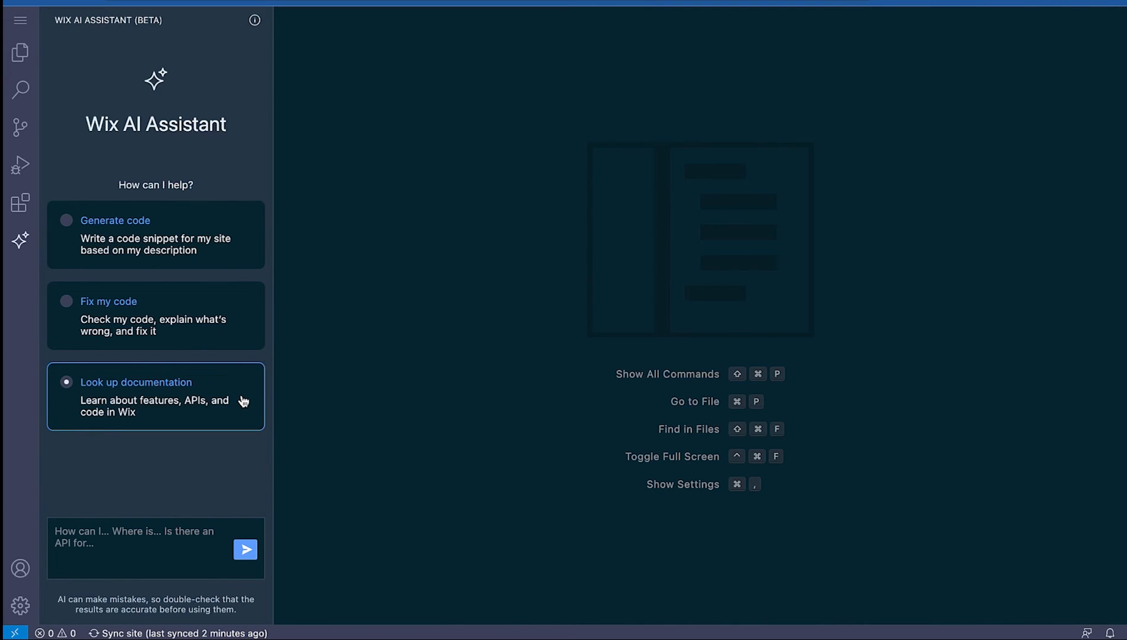
pyautogui.moveTo(242, 401)
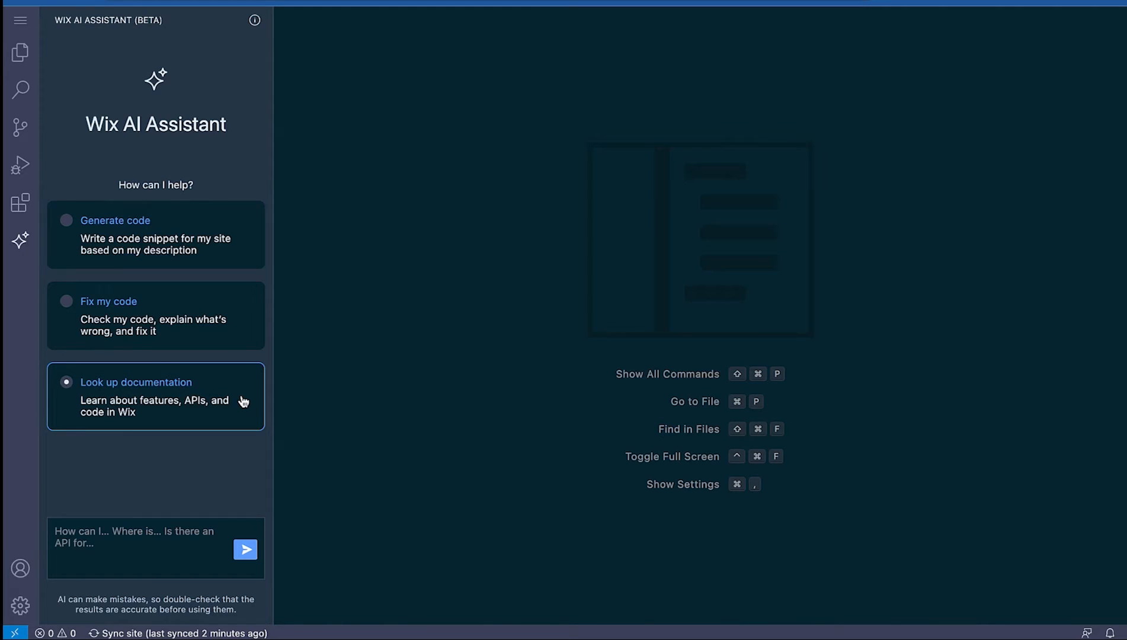
# - Expand src and pages in the Explorer again and start an Open File search for 'hom'
pyautogui.click(20, 52)
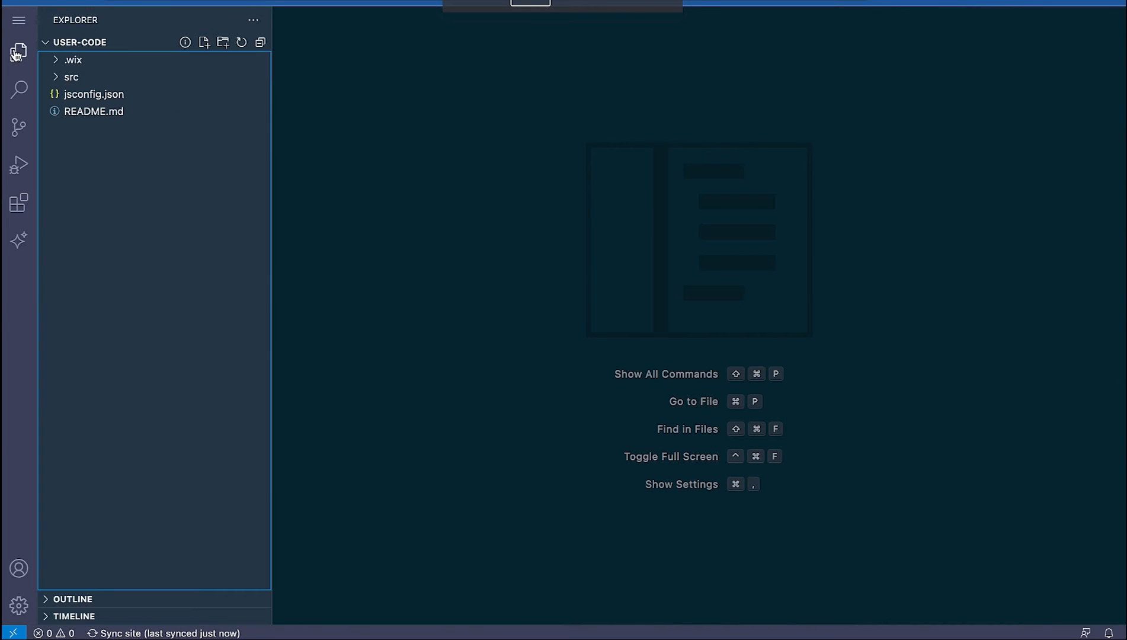
pyautogui.click(71, 77)
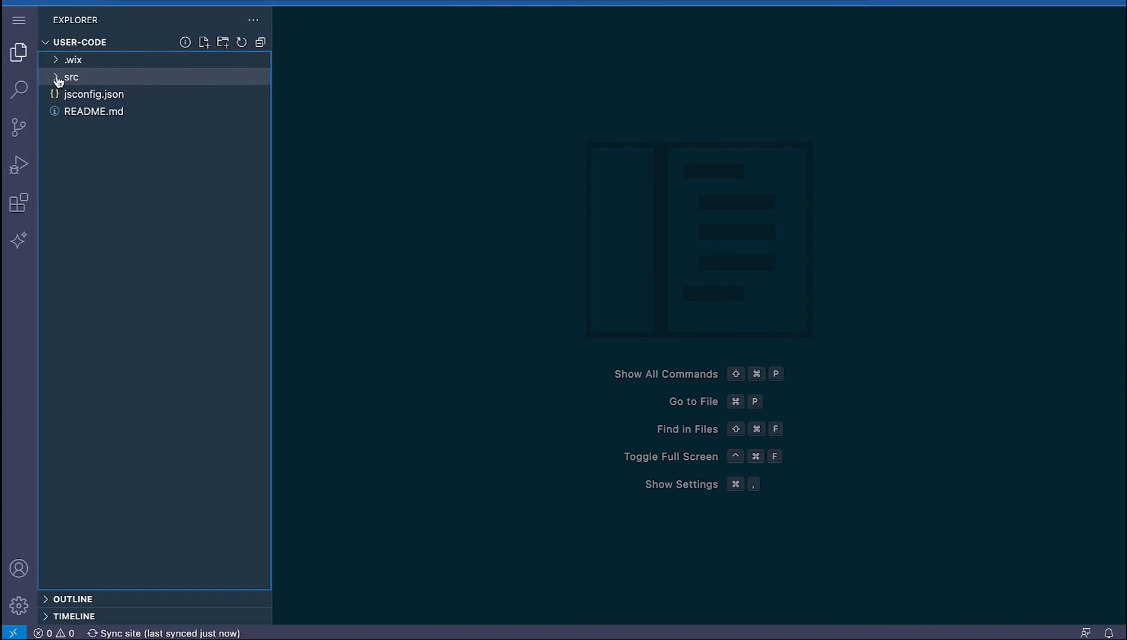
pyautogui.click(70, 77)
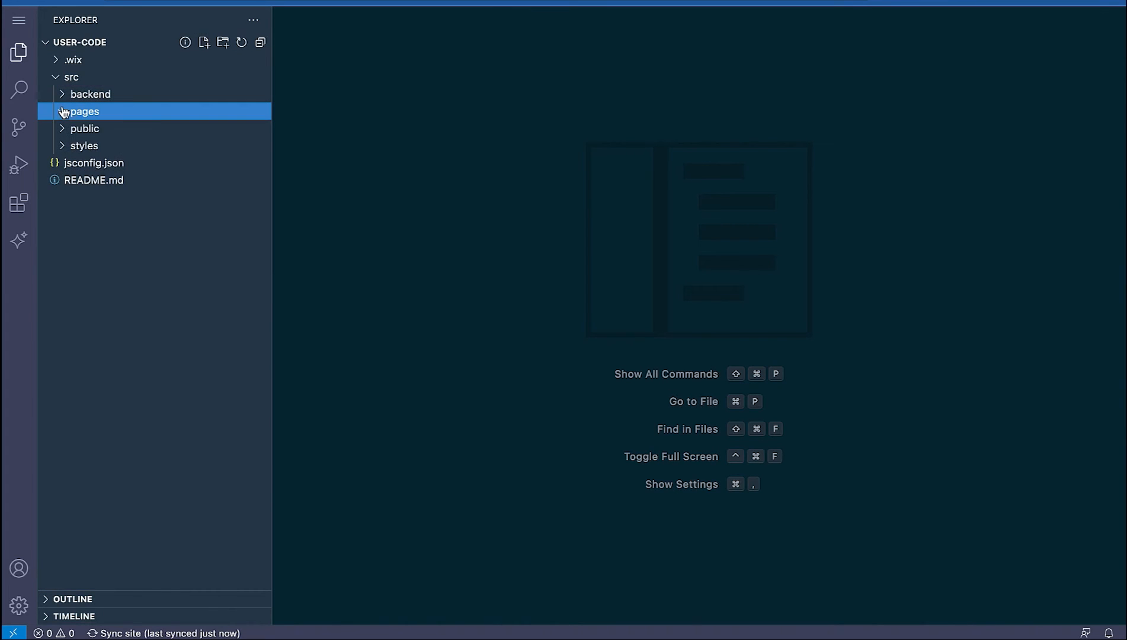
pyautogui.click(84, 110)
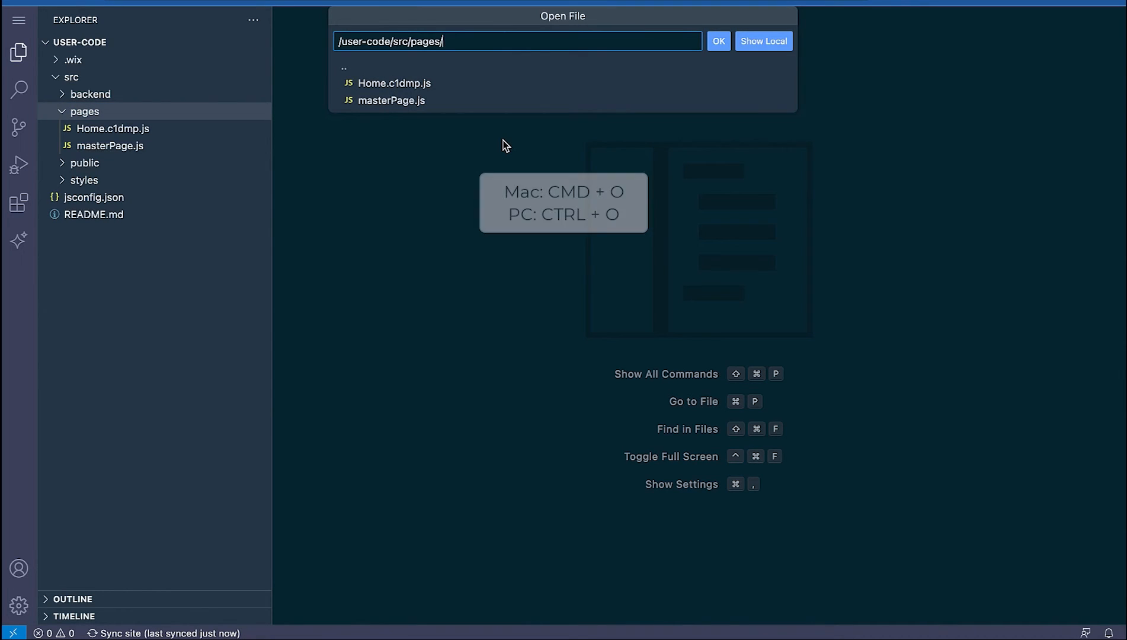
pyautogui.write('h')
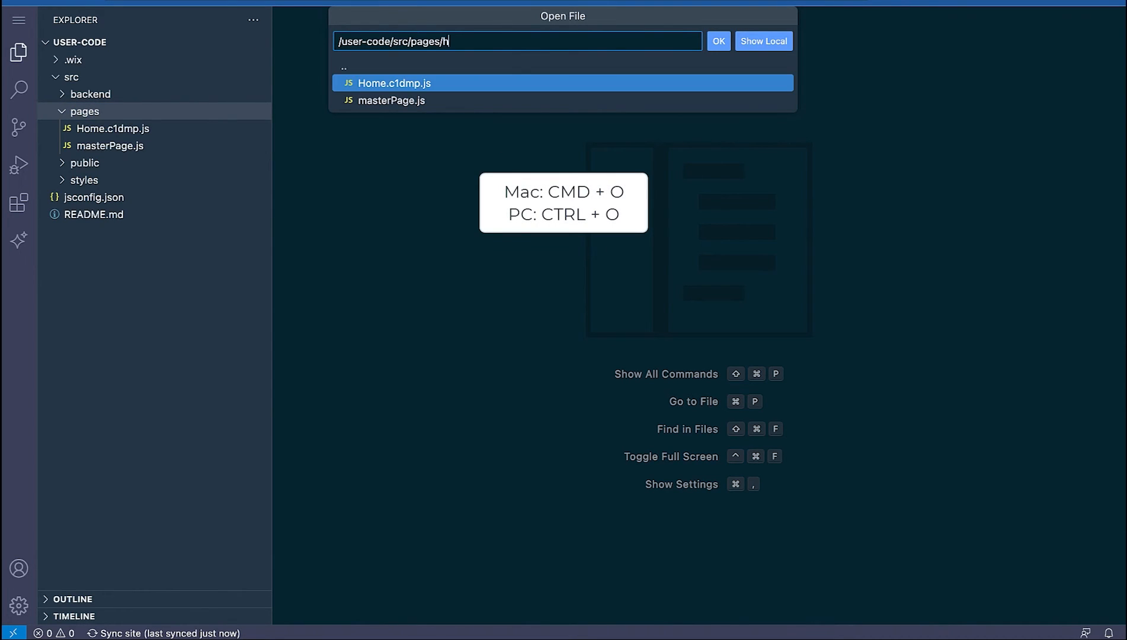
pyautogui.press('Backspace')
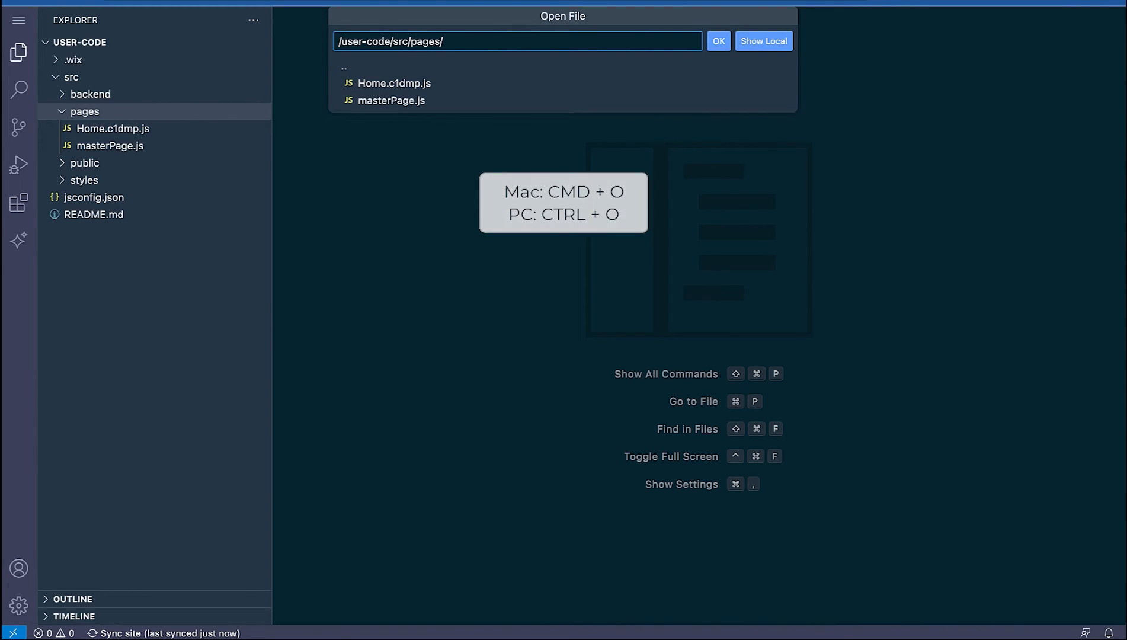
pyautogui.write('hom')
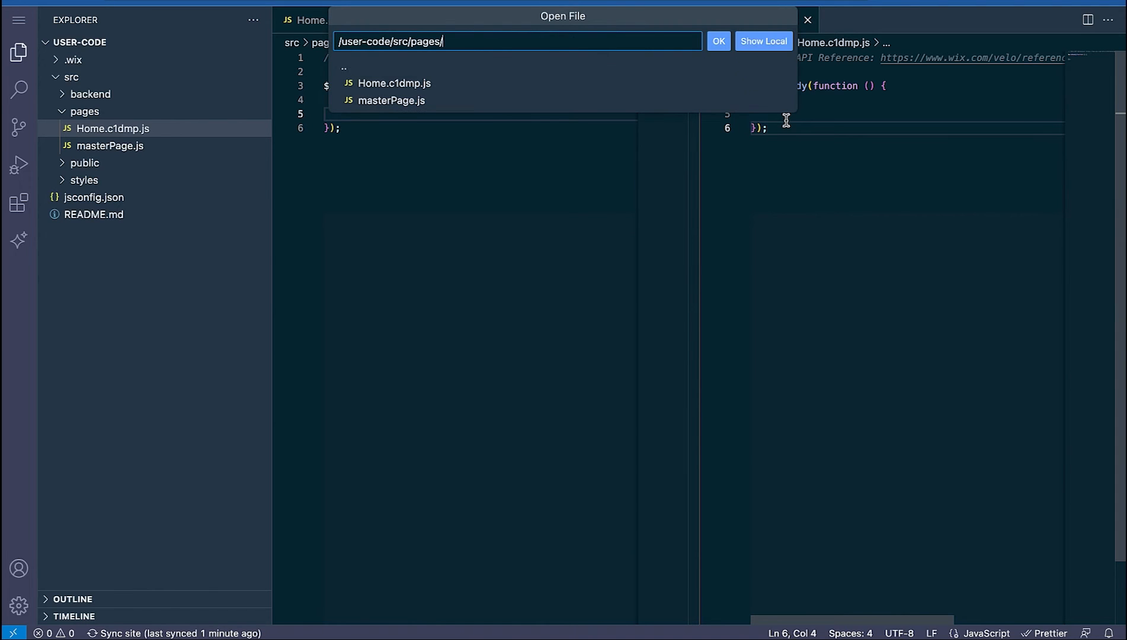
# - Open masterPage.js from /user-code/src/pages/ in the split editor beside Home page code
pyautogui.click(392, 100)
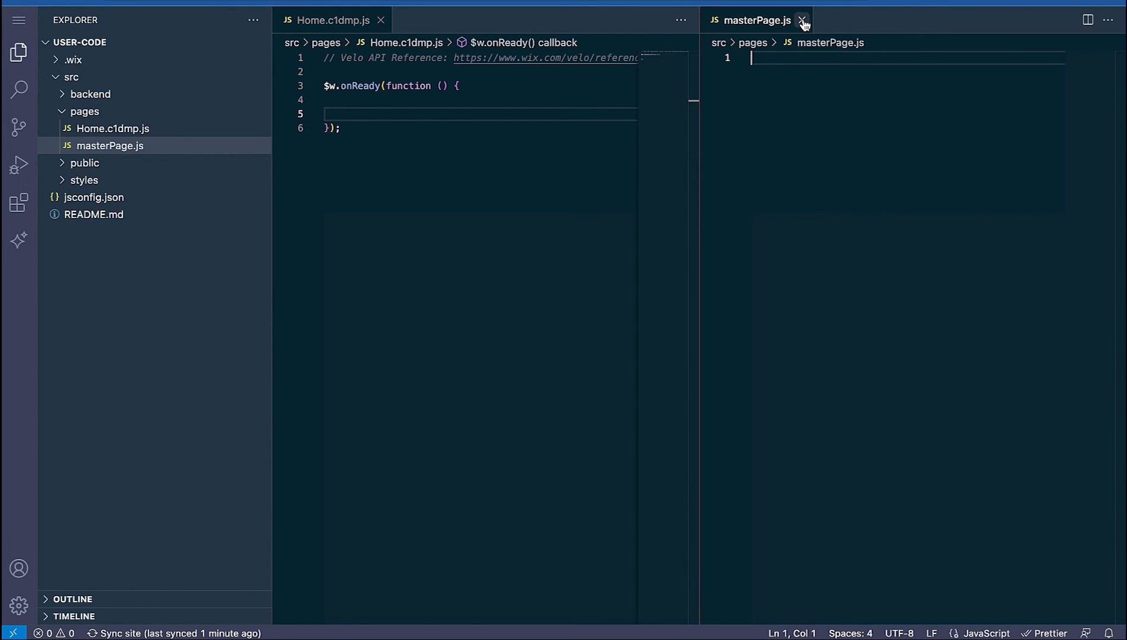
pyautogui.moveTo(803, 20)
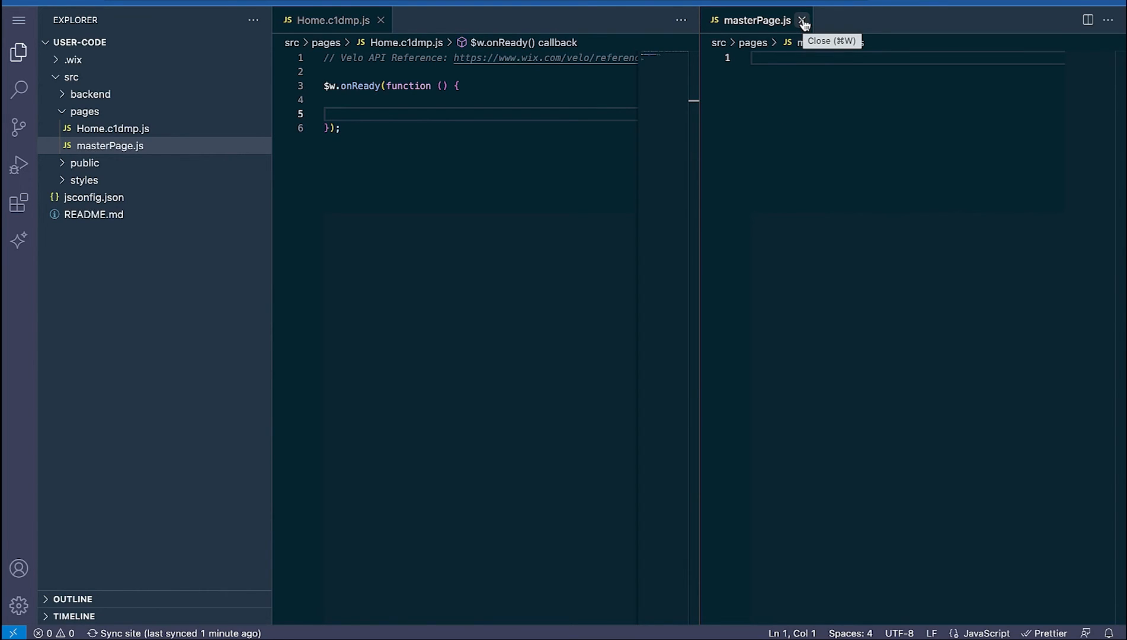
# - Close masterPage.js and expand the Timeline to show Home.c1dmp.js's saved version
pyautogui.click(803, 20)
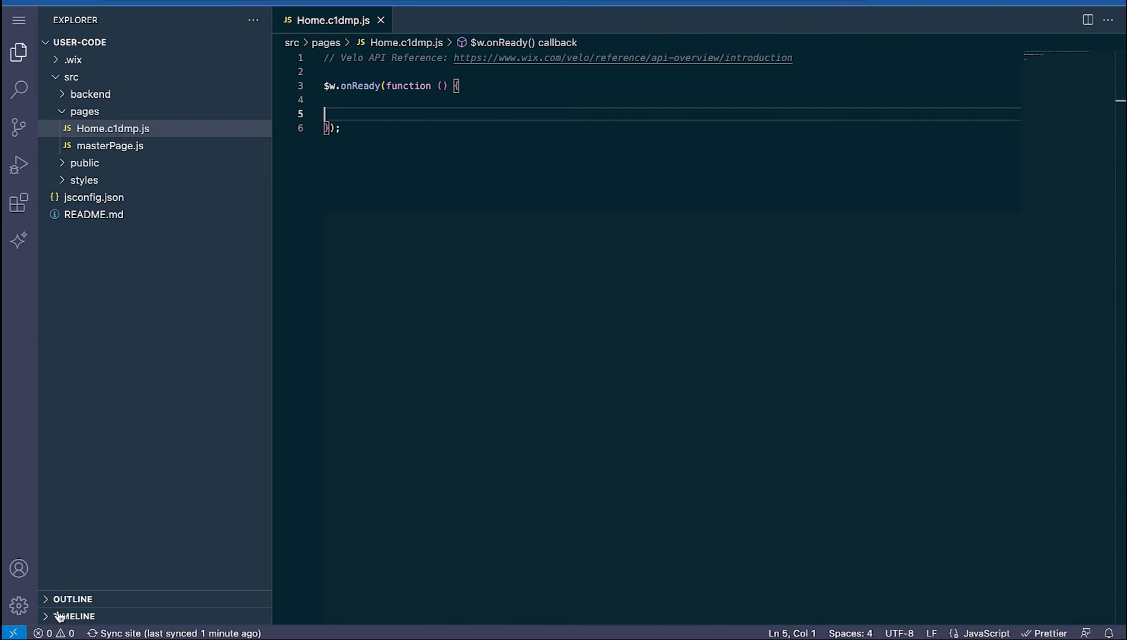
pyautogui.click(76, 615)
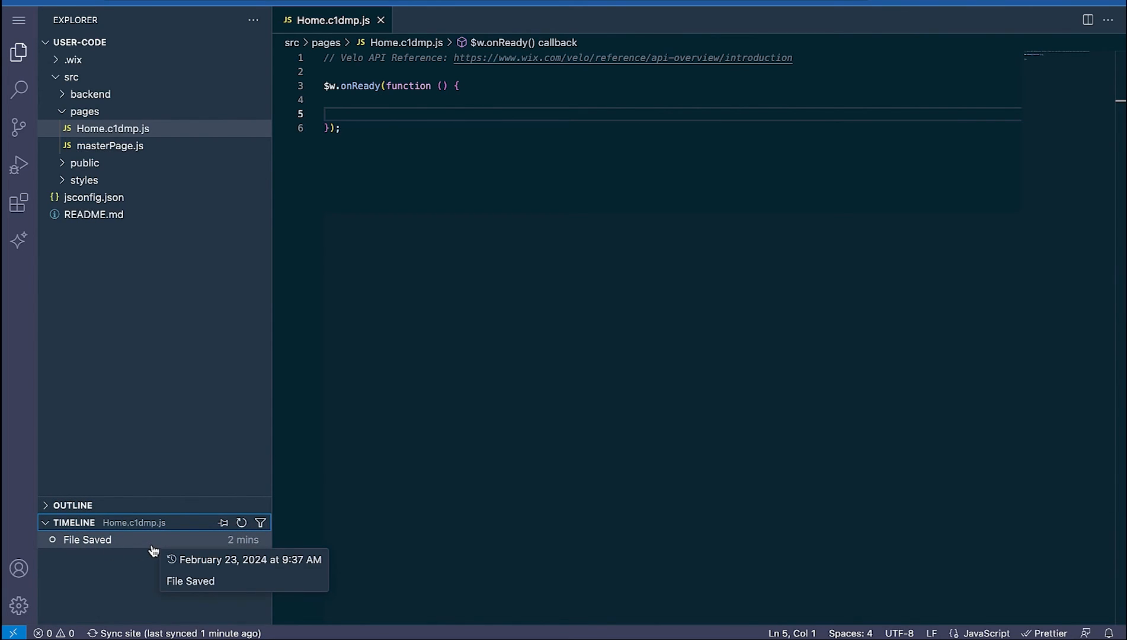
pyautogui.moveTo(136, 547)
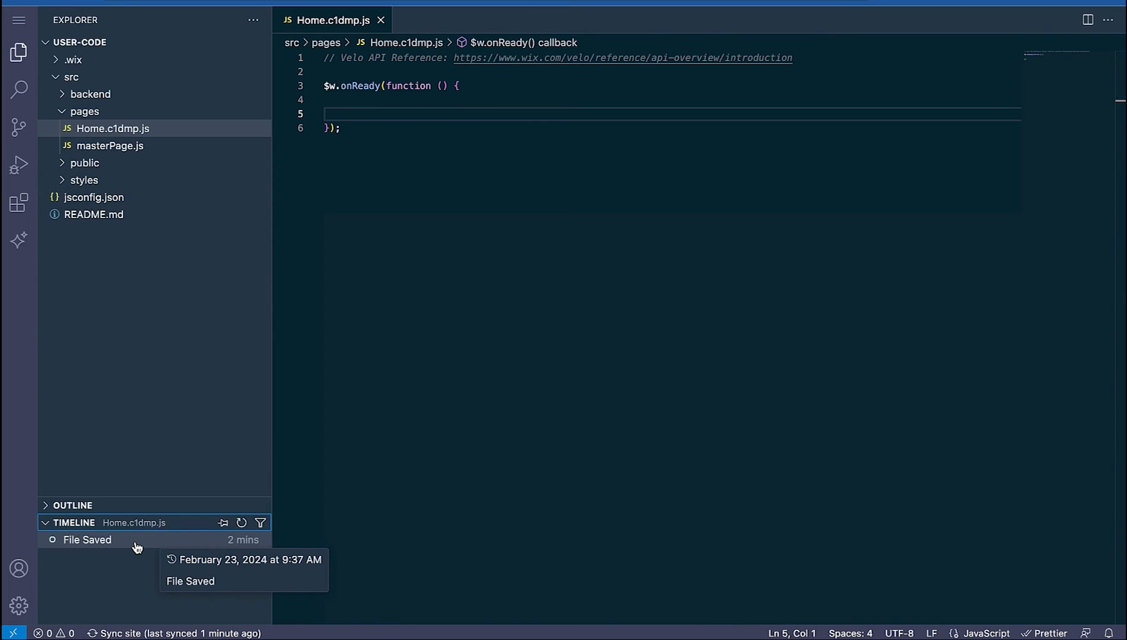
pyautogui.moveTo(137, 576)
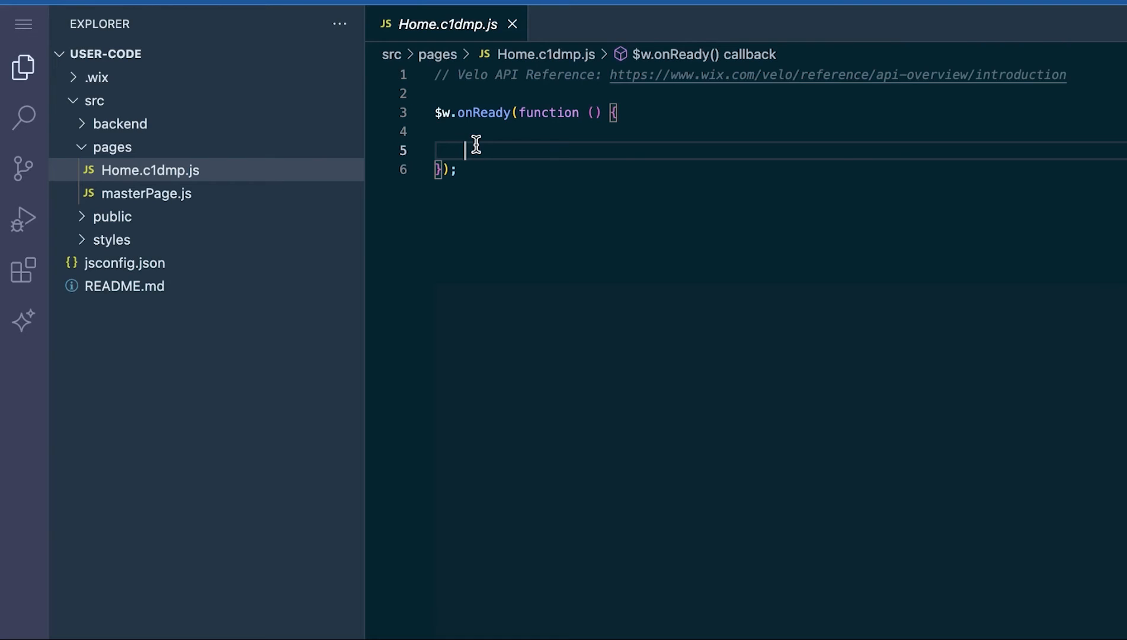
# - Add the $w('#btnClick') element selector inside the Home page's onReady function
pyautogui.write('$w')
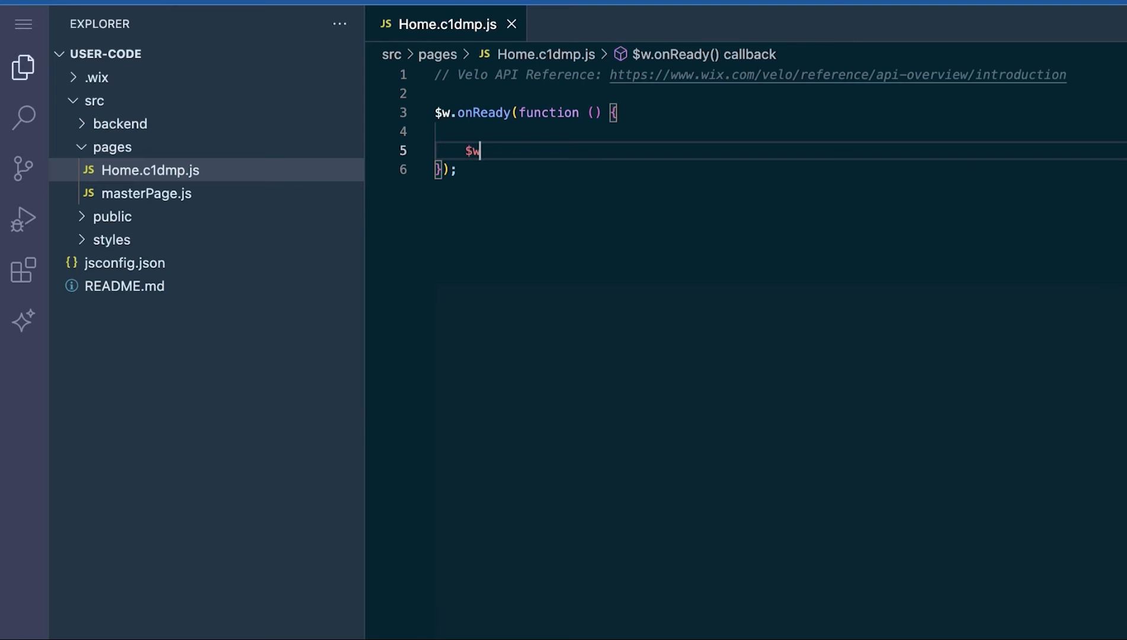
pyautogui.write('(')
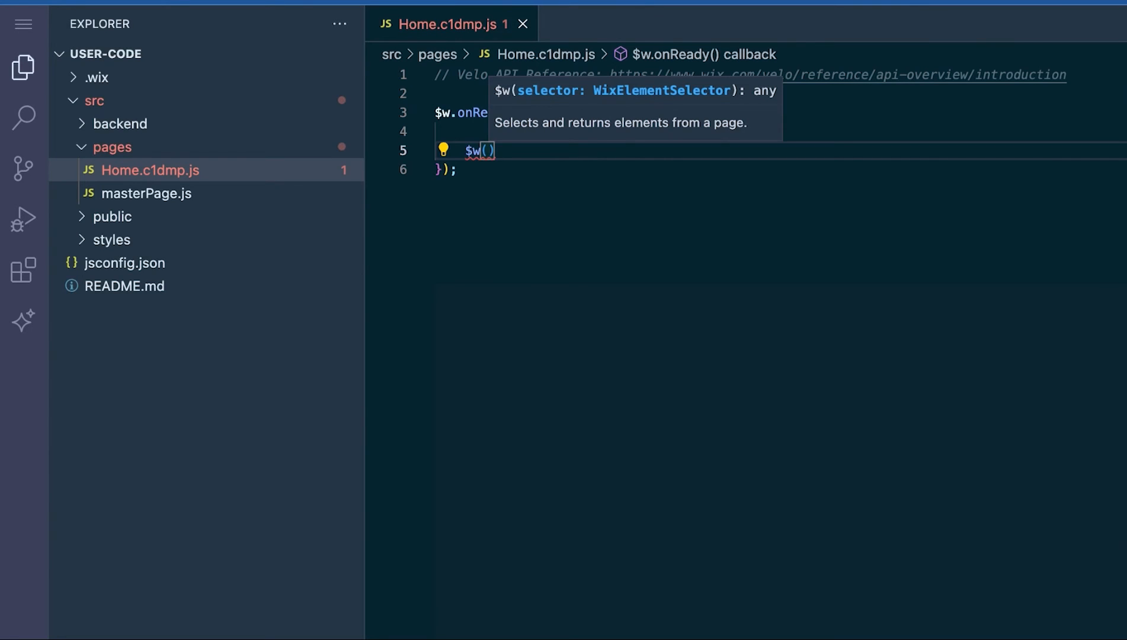
pyautogui.write("'#bt")
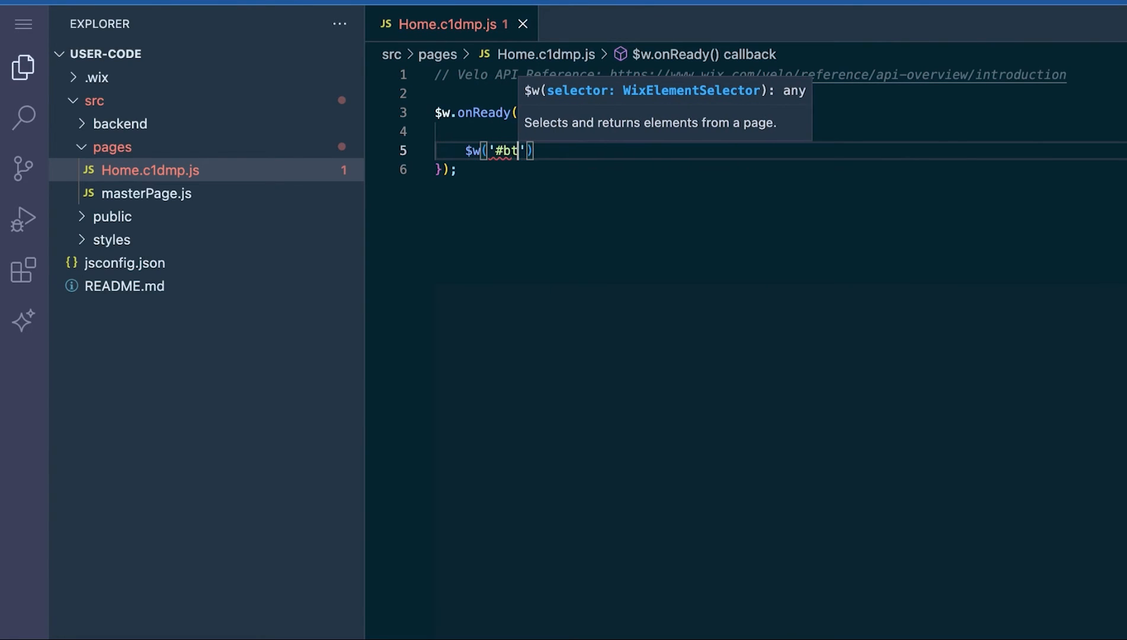
pyautogui.write('nClick')
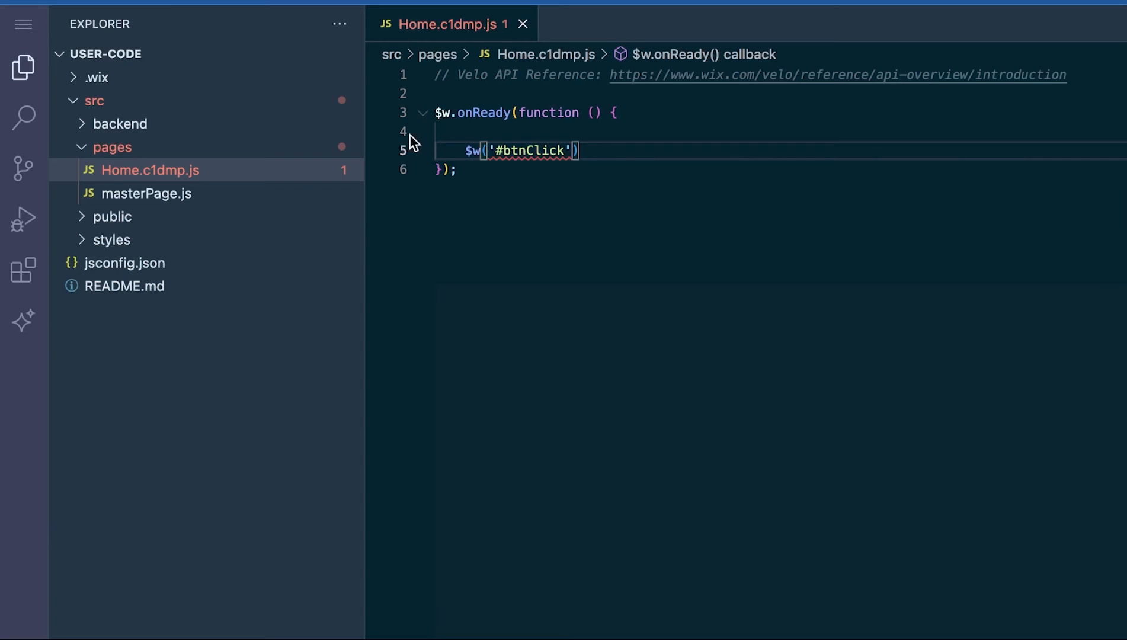
pyautogui.moveTo(533, 150)
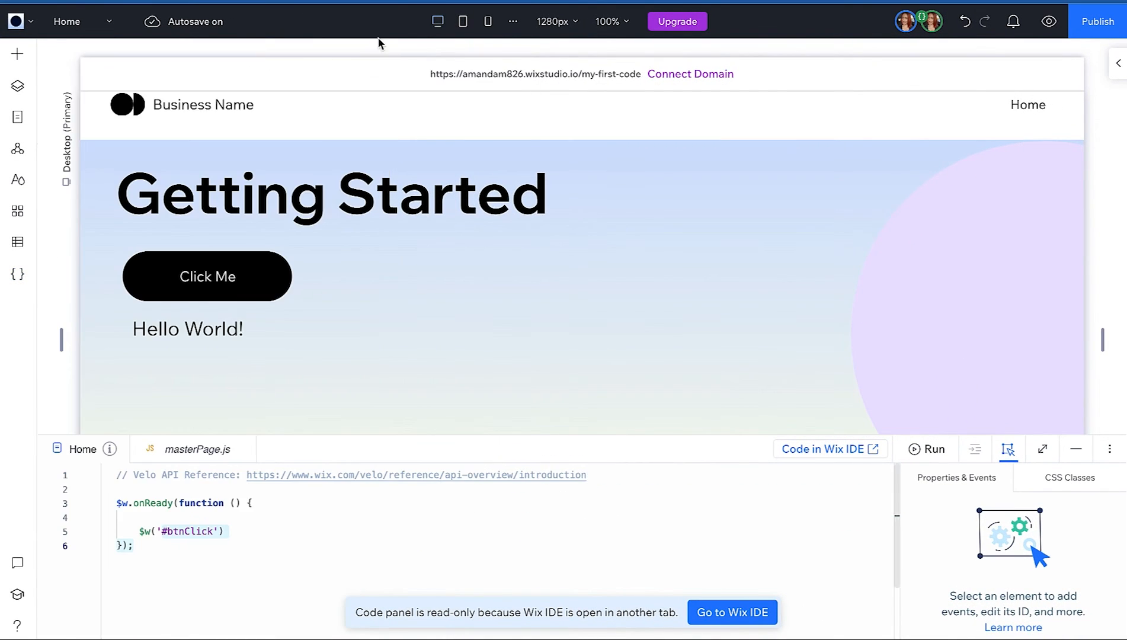
# - Select the Hello World text on the canvas and set its ID to txtMessage
pyautogui.click(207, 276)
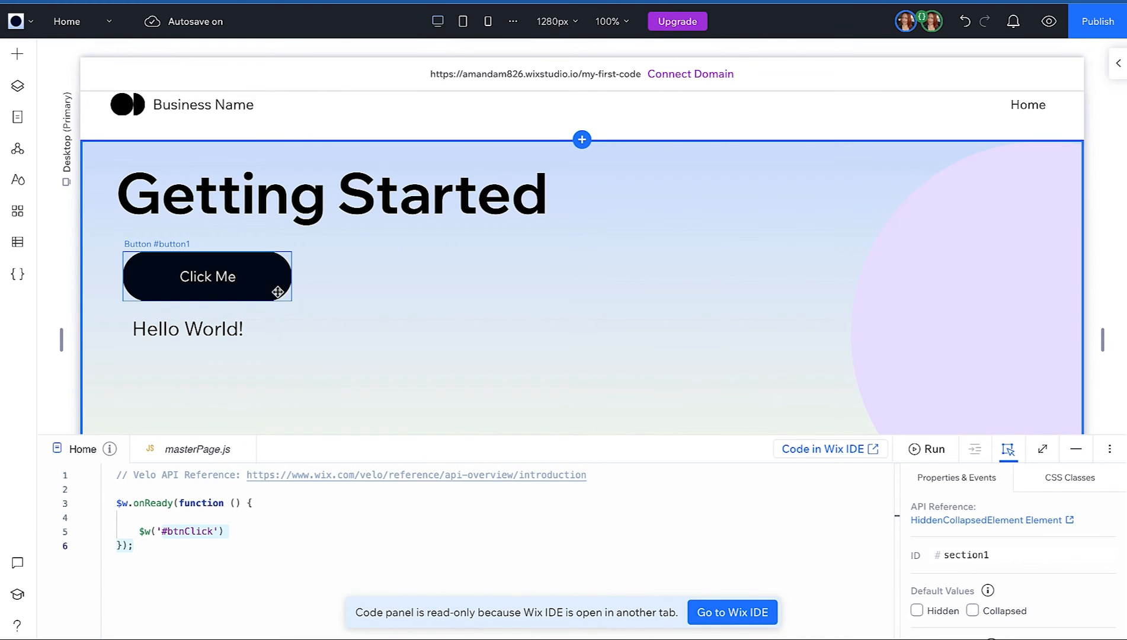
pyautogui.click(206, 276)
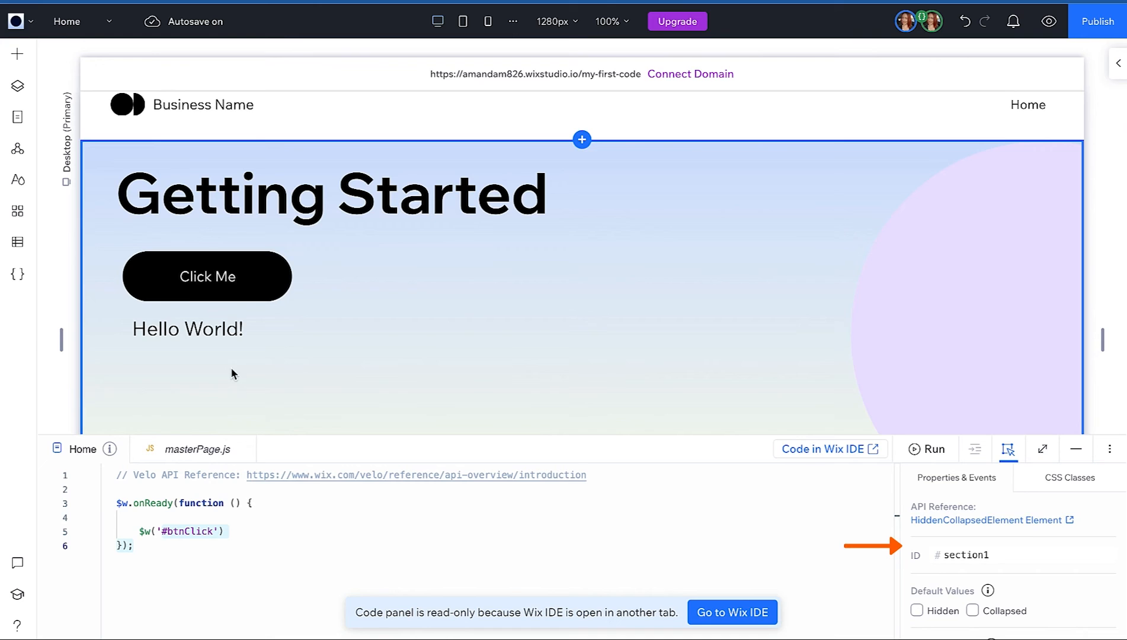
pyautogui.click(186, 329)
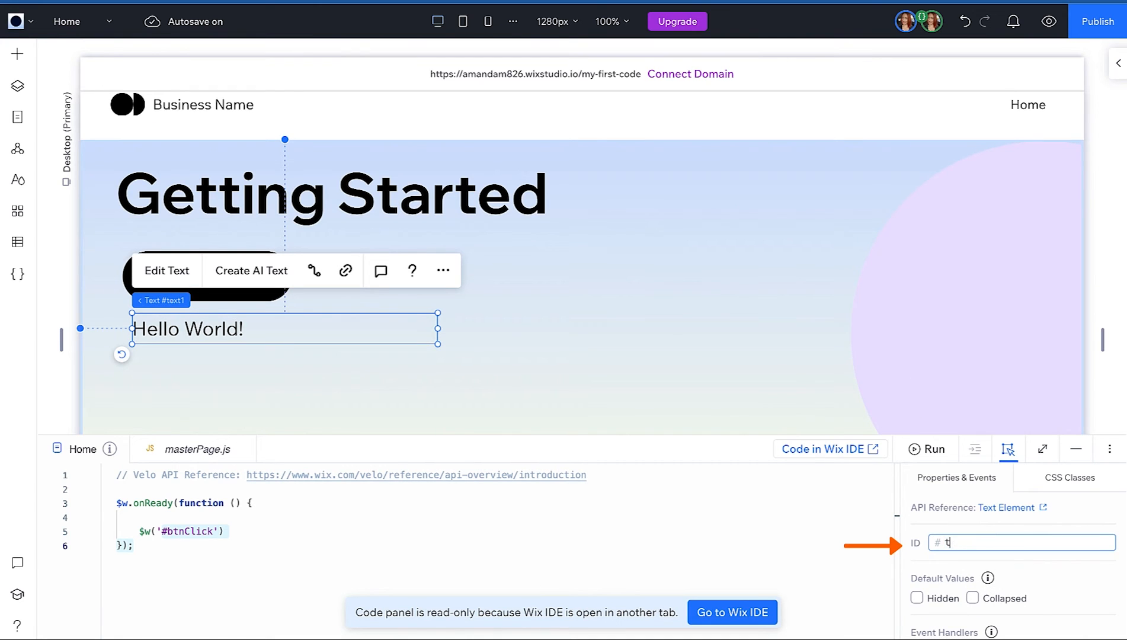
pyautogui.write('txtMessage')
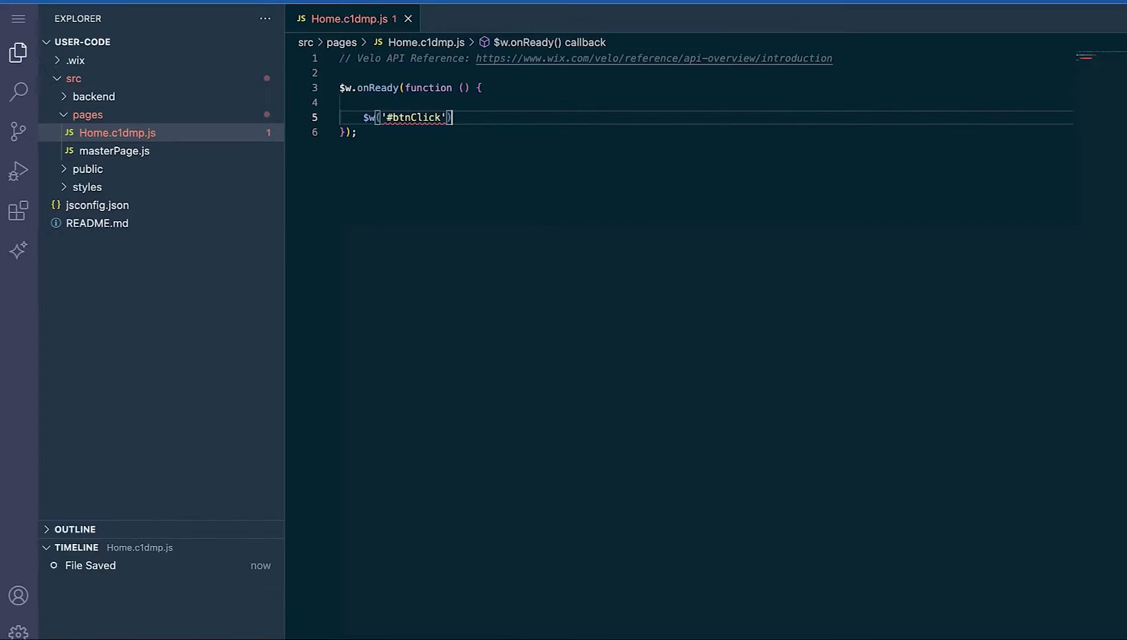
# - Append an onClick handler to btnClick setting $w('#txtMessage').text to "Hello from Wix Studio!"
pyautogui.write('.onCL')
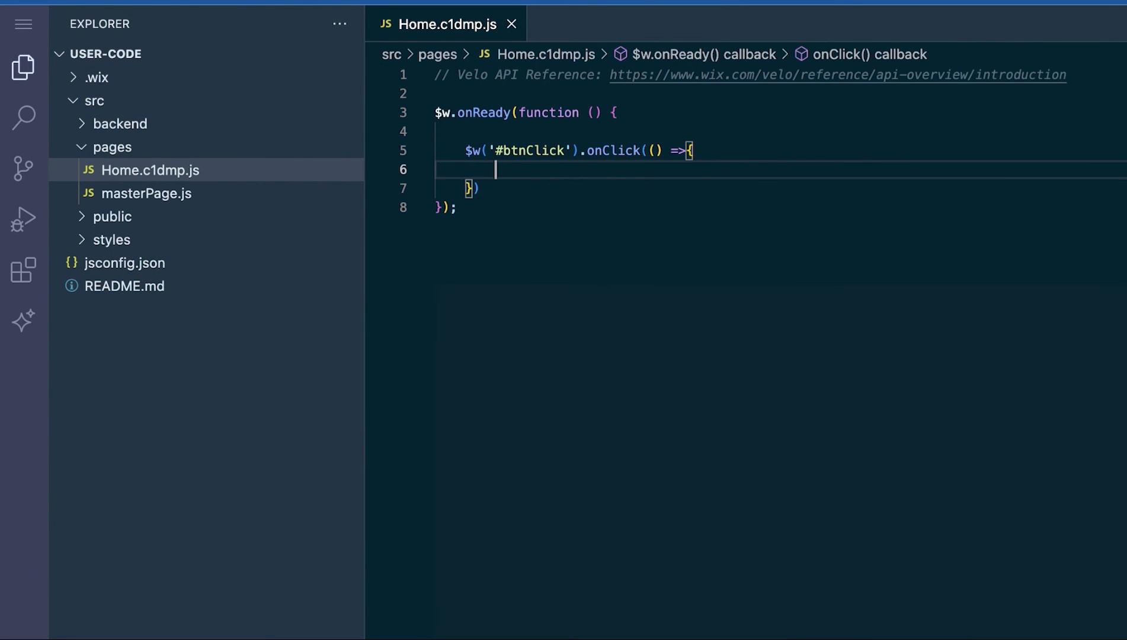
pyautogui.write("$w('#')")
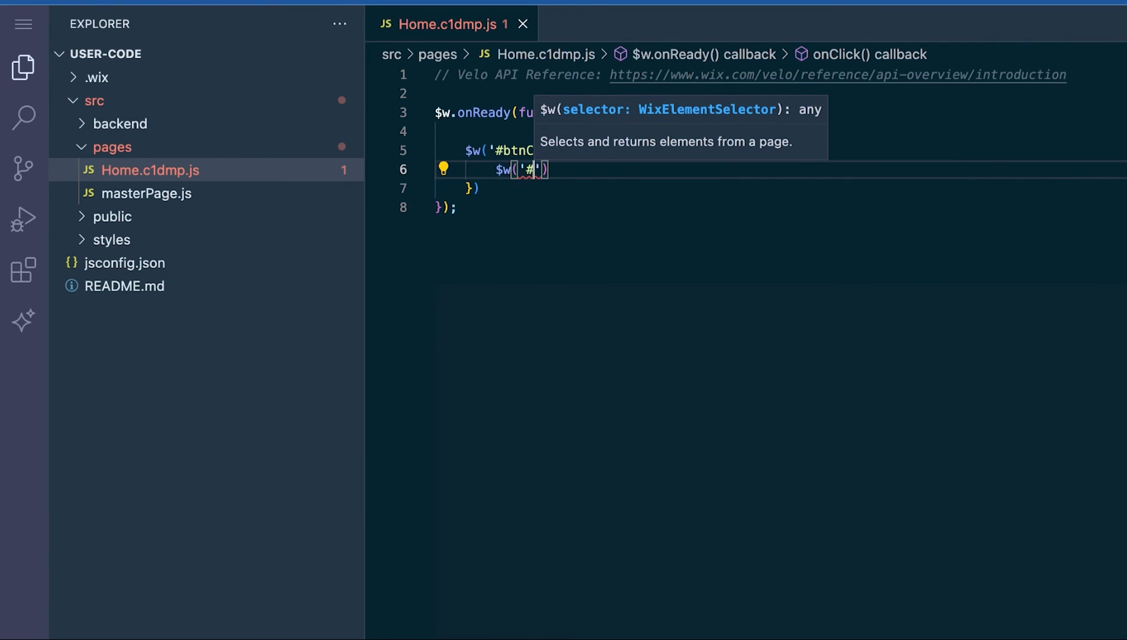
pyautogui.write('txtMessage')
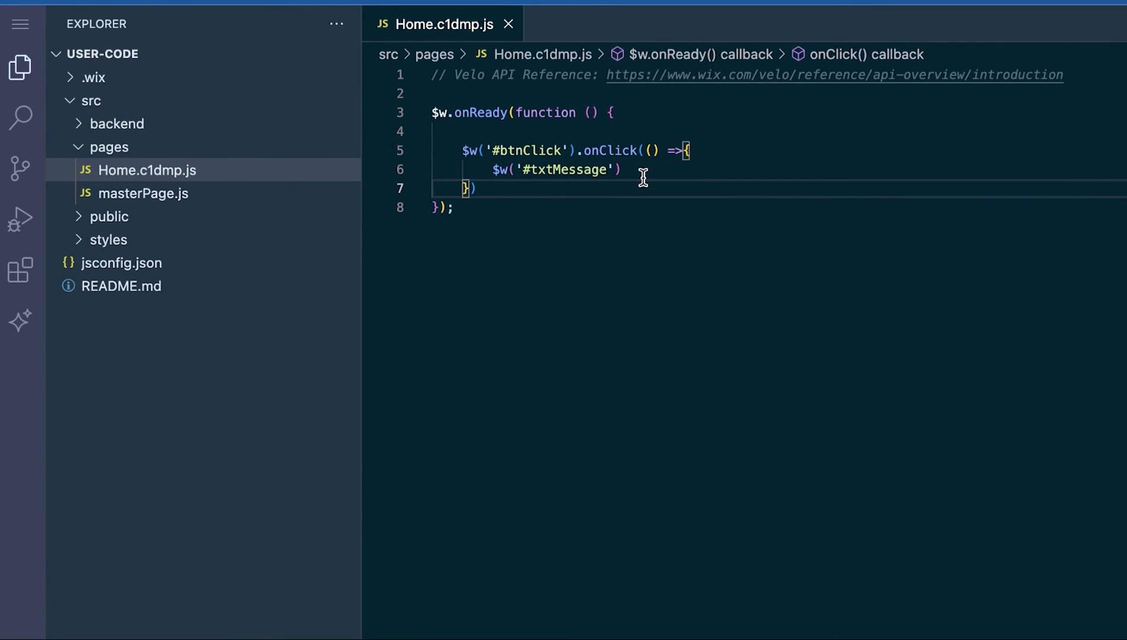
pyautogui.write('.text = "Hello "')
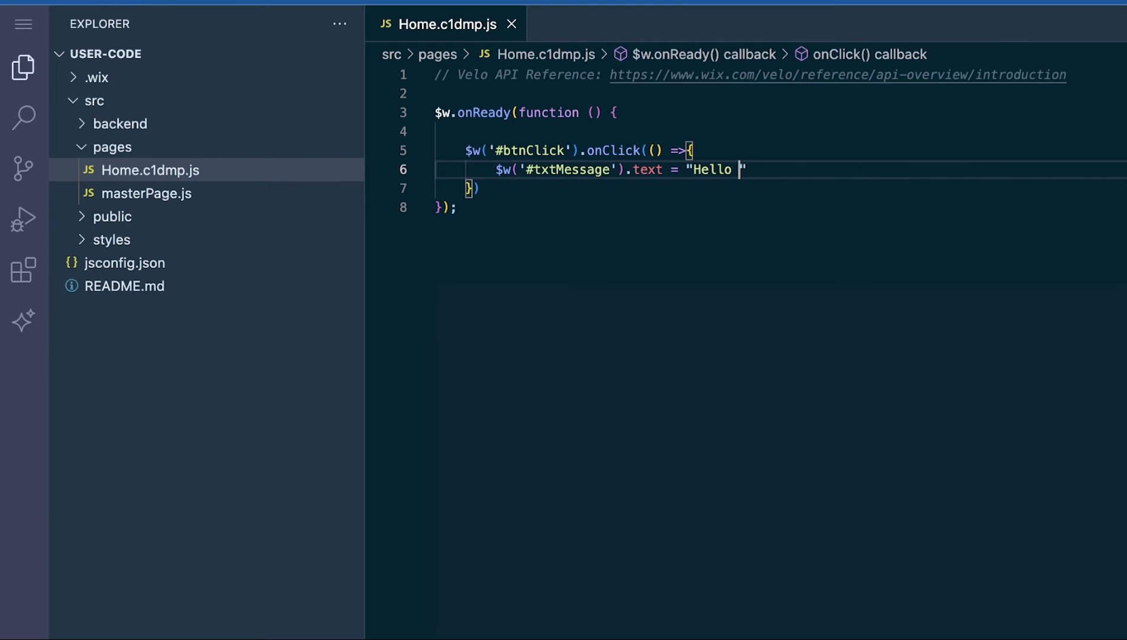
pyautogui.write('from Wix Studio!')
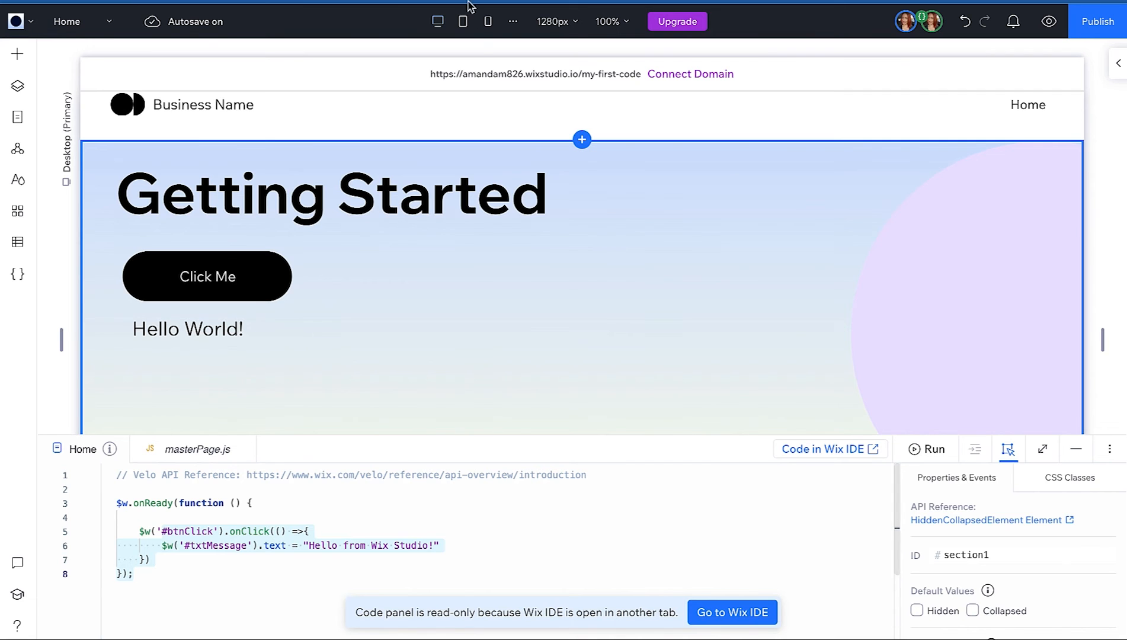
pyautogui.click(331, 192)
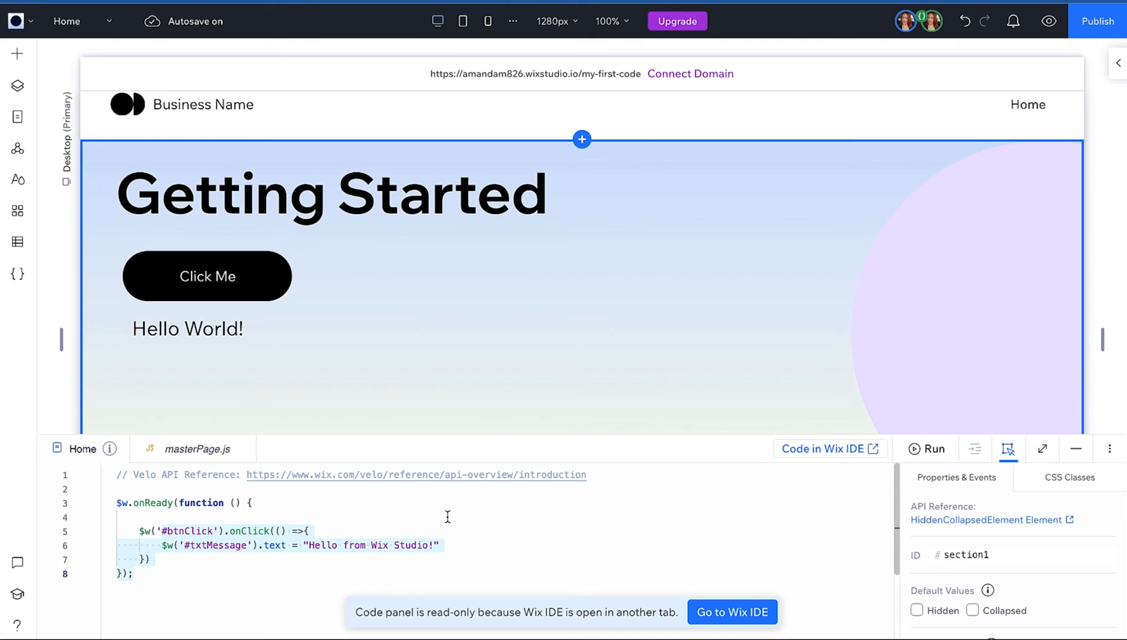
pyautogui.moveTo(715, 328)
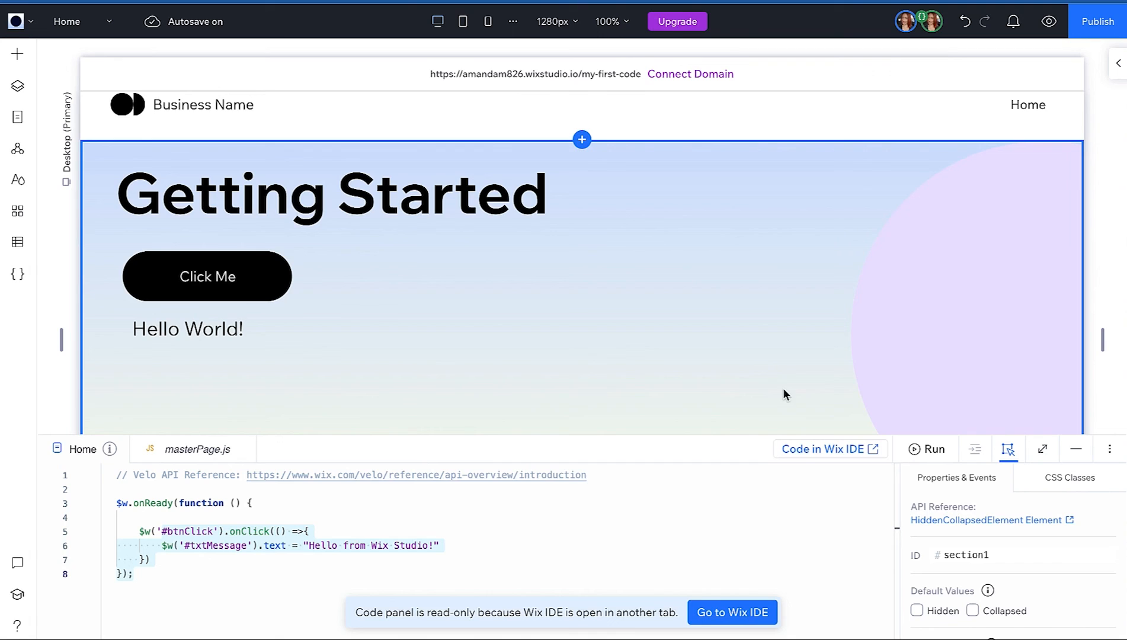
pyautogui.moveTo(935, 448)
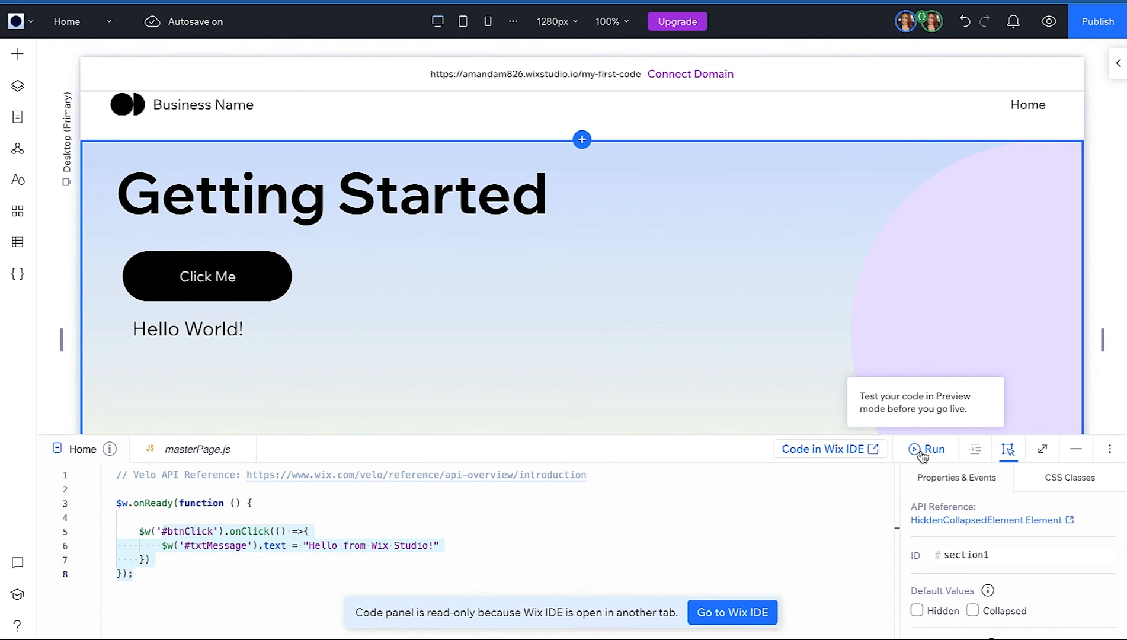
# - Run the Home page in preview and click the Click Me button to see console output
pyautogui.click(934, 448)
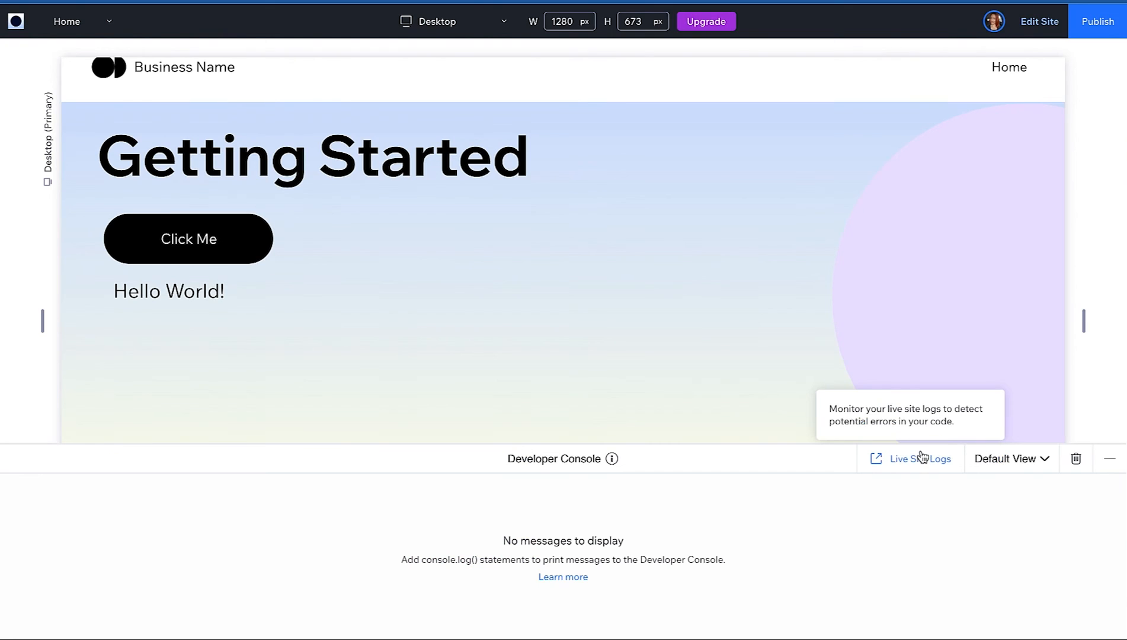
pyautogui.moveTo(883, 533)
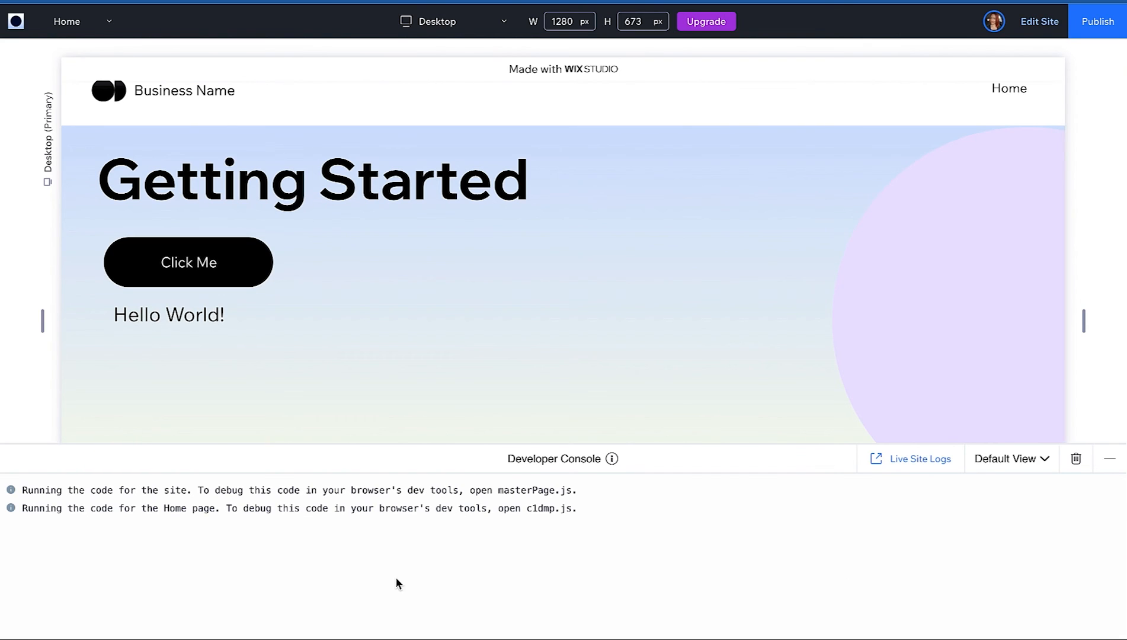
pyautogui.moveTo(141, 307)
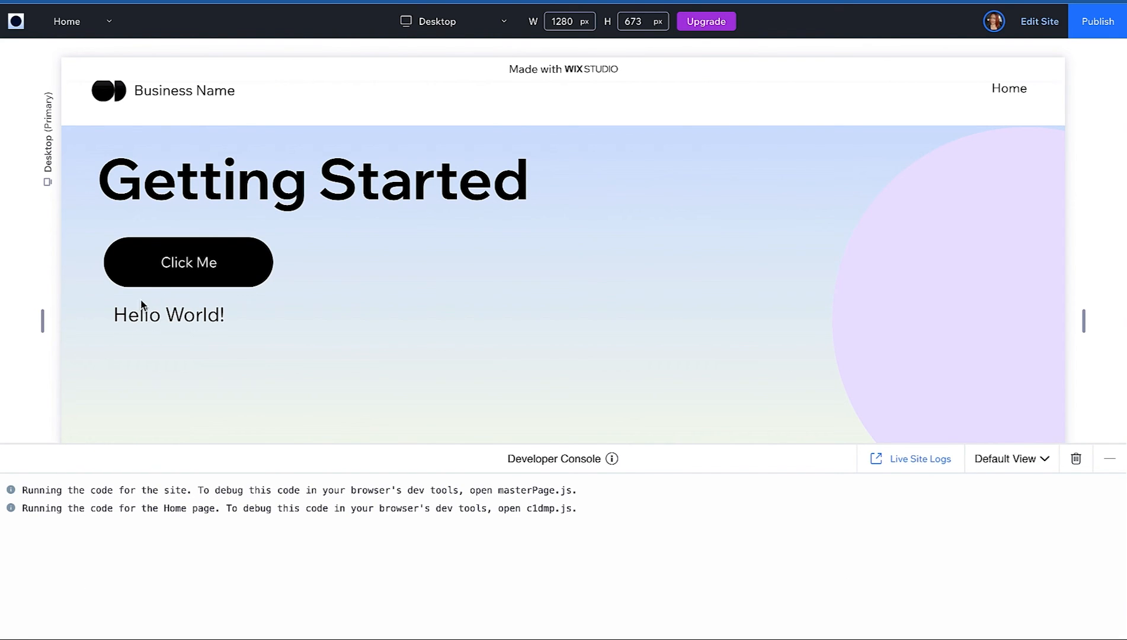
pyautogui.click(188, 262)
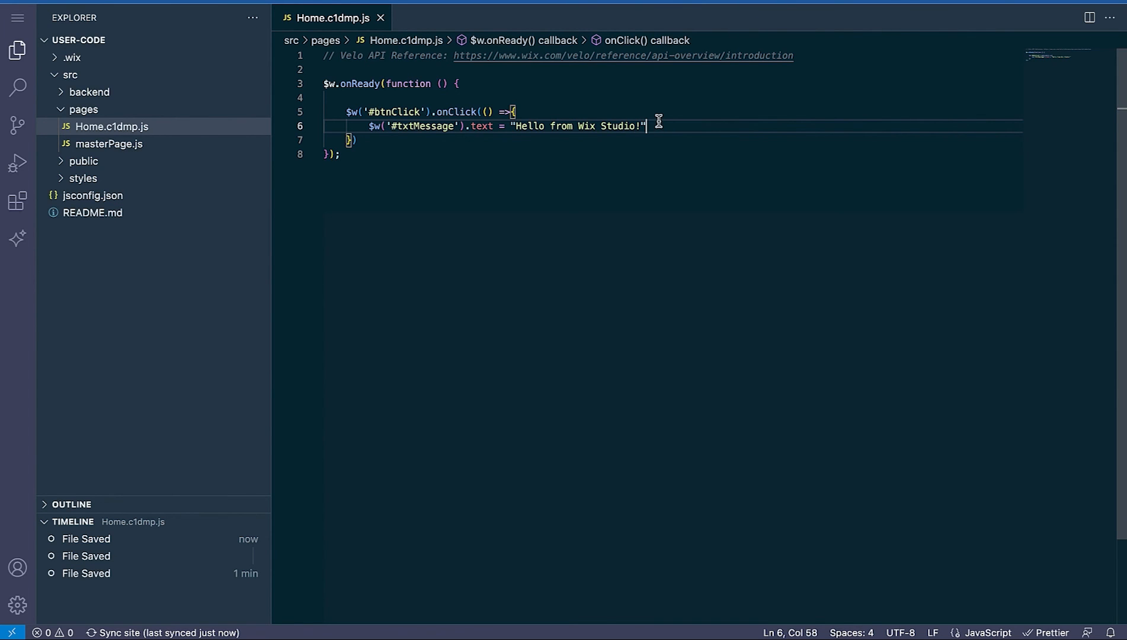
# - Write a console.log line inside the btnClick onClick callback in Home.c1dmp.js
pyautogui.write('console.log')
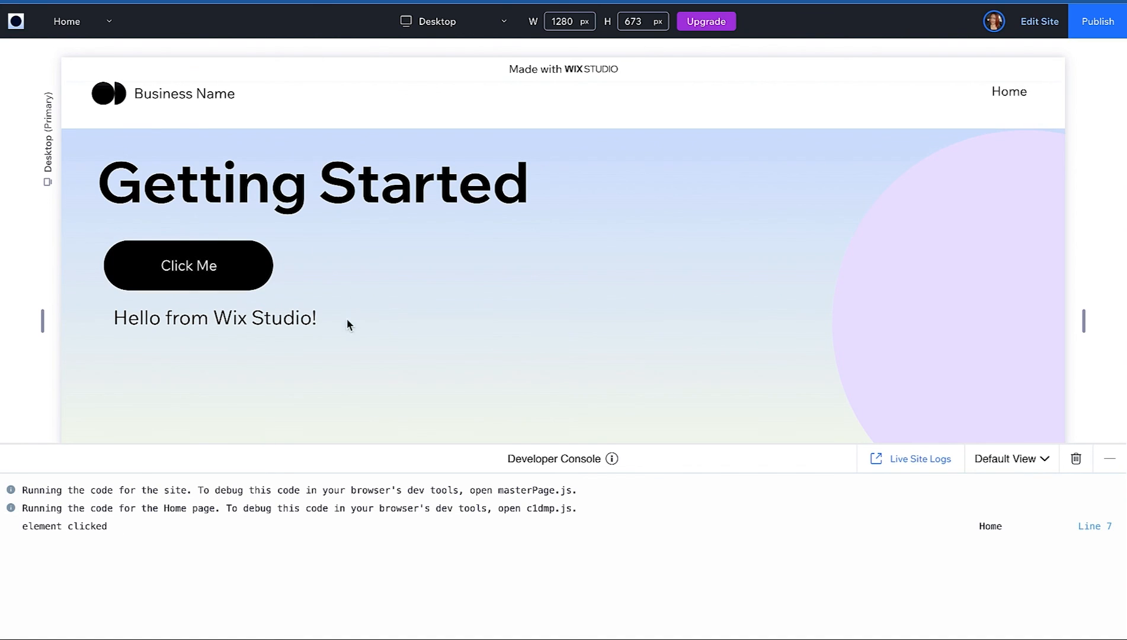
pyautogui.moveTo(1054, 89)
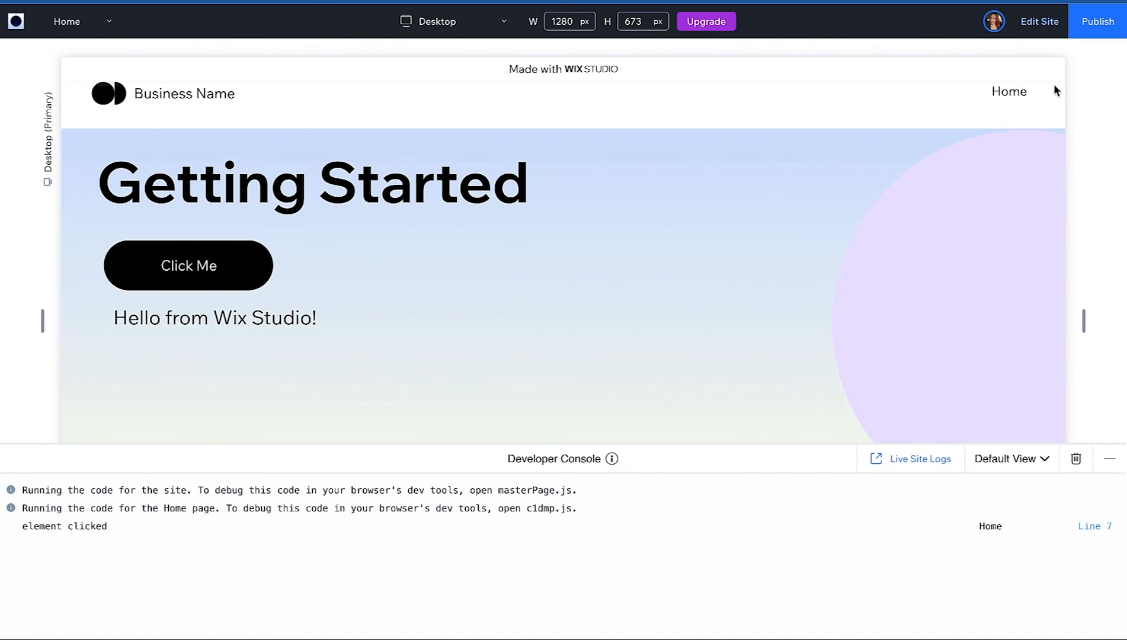
pyautogui.moveTo(1097, 20)
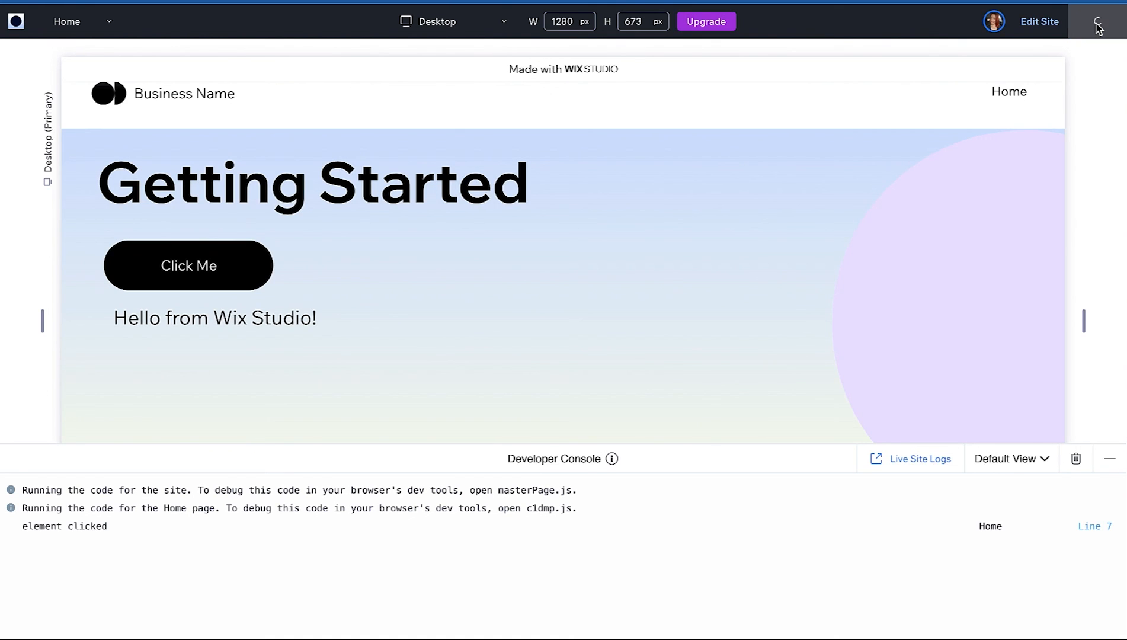
# - Publish the site live from the top bar after verifying the message change
pyautogui.click(1106, 21)
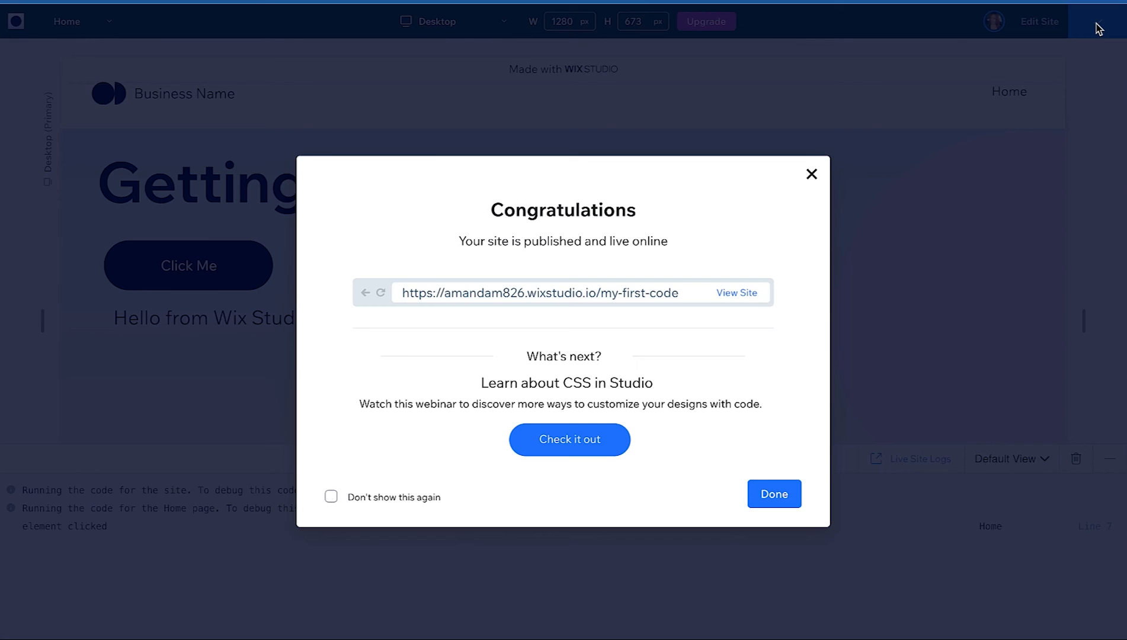